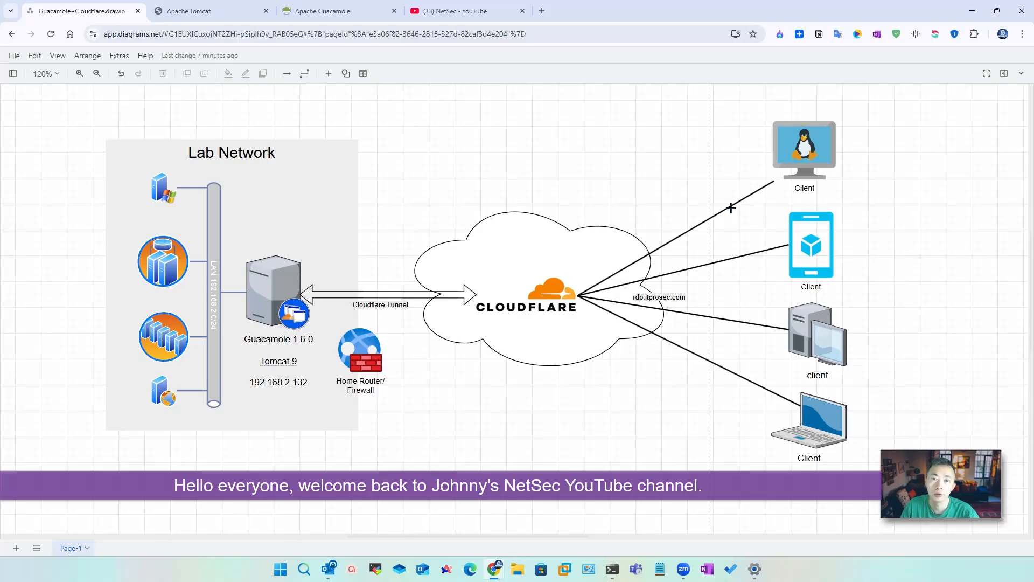
Show the NetSec Guacamole videos, then return to the lab diagram and select the Guacamole server.
left_click(526, 305)
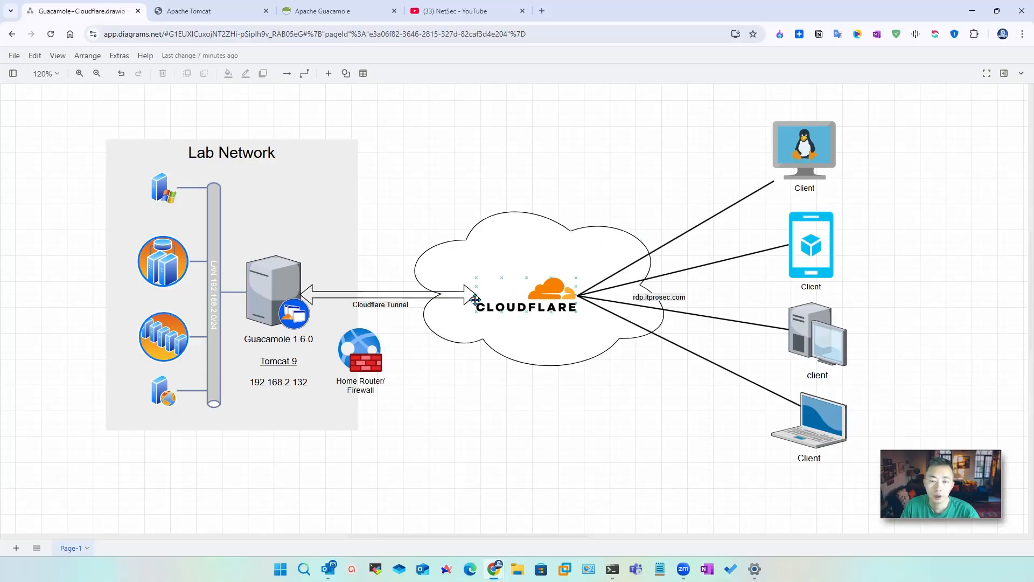
left_click(414, 469)
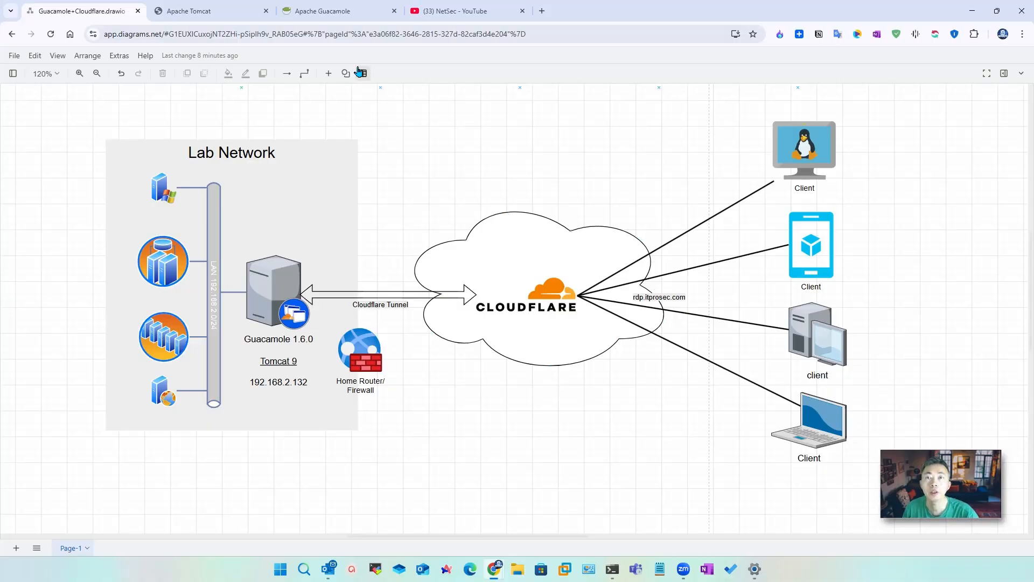
left_click(455, 11)
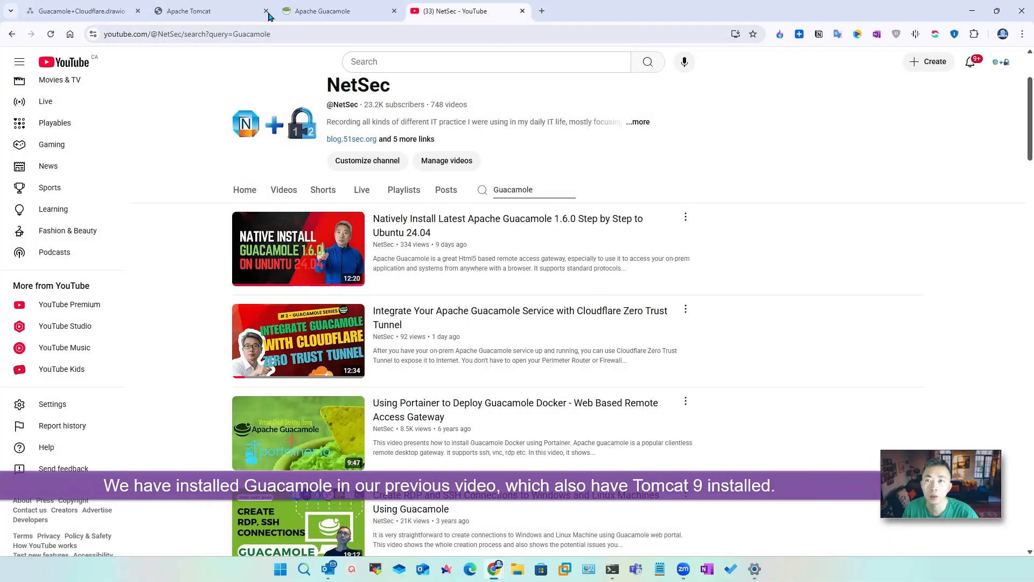
left_click(79, 11)
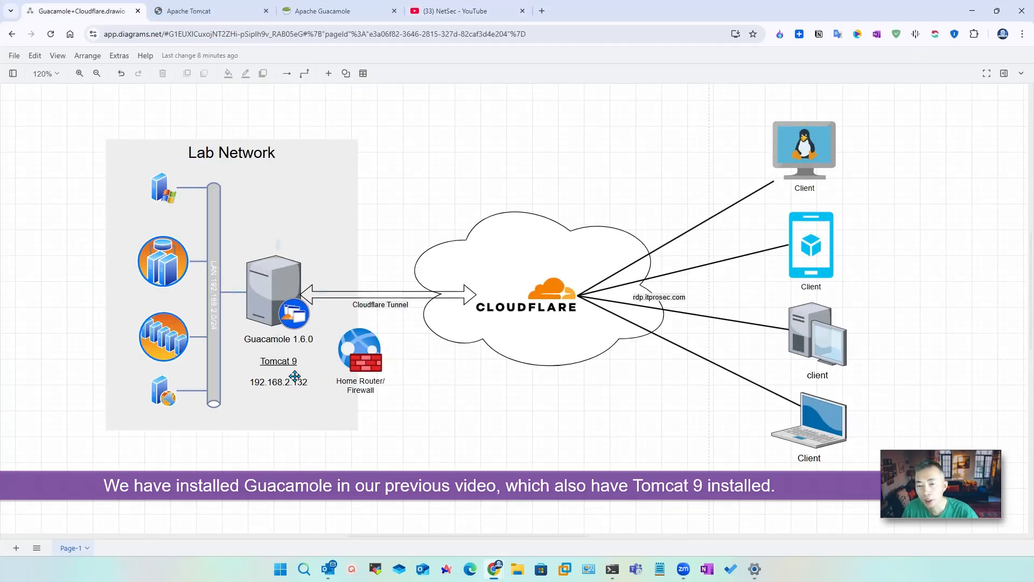
mouse_move(485, 409)
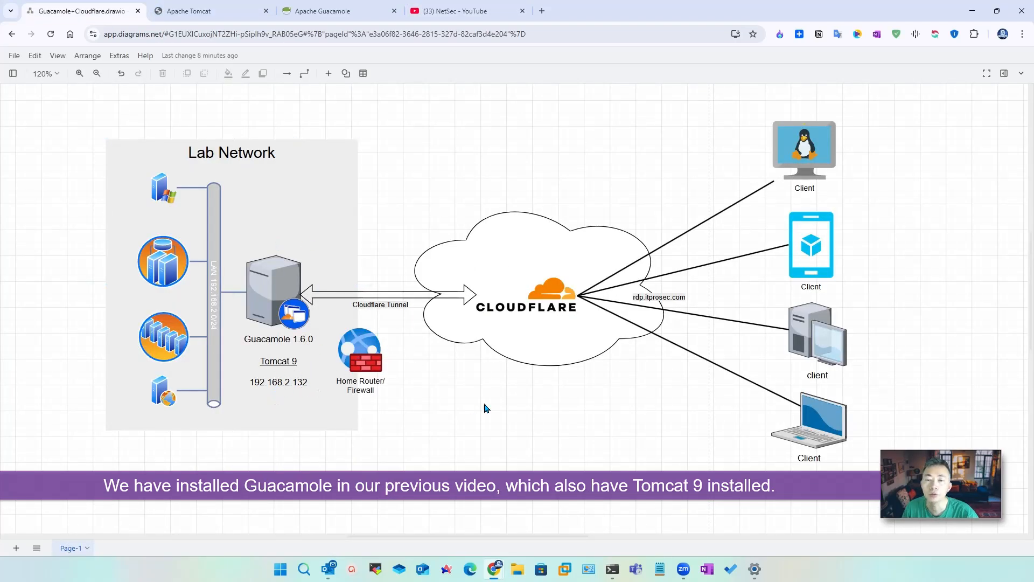
left_click(273, 290)
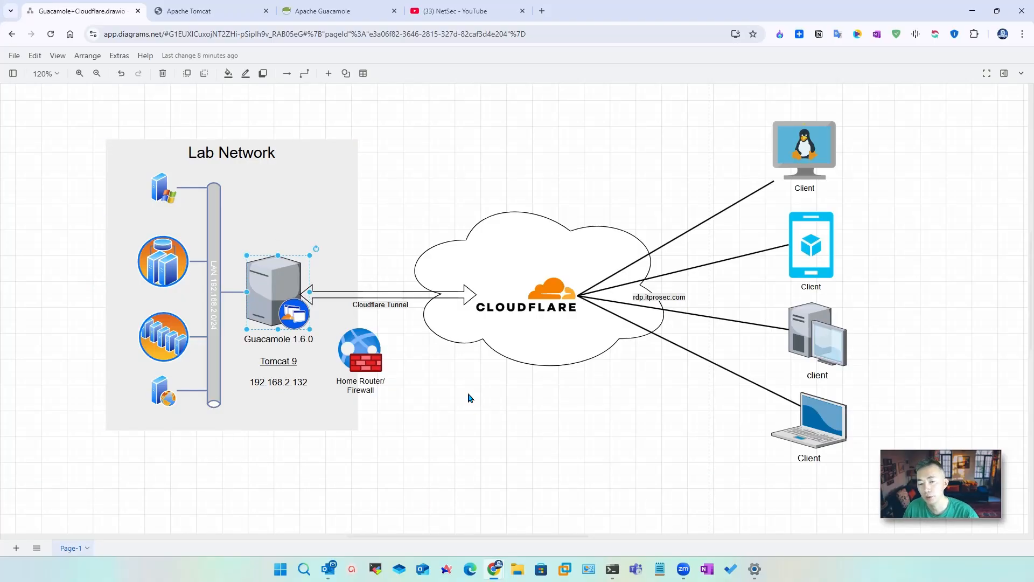
mouse_move(394, 431)
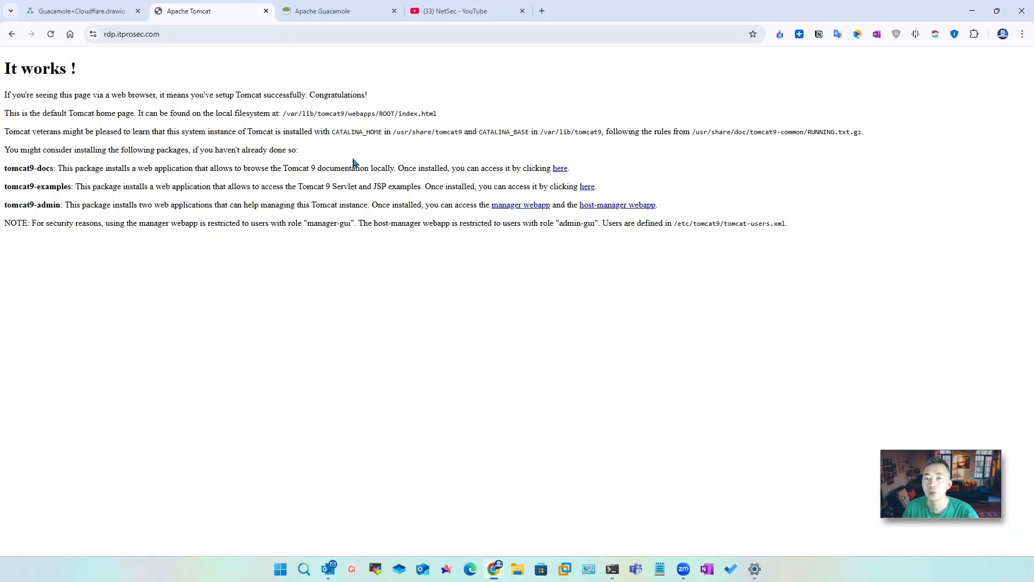
Highlight rdp.itprosec.com and the local 192.168.2.132:8080 address on the Tomcat 'It works' pages.
left_click(132, 33)
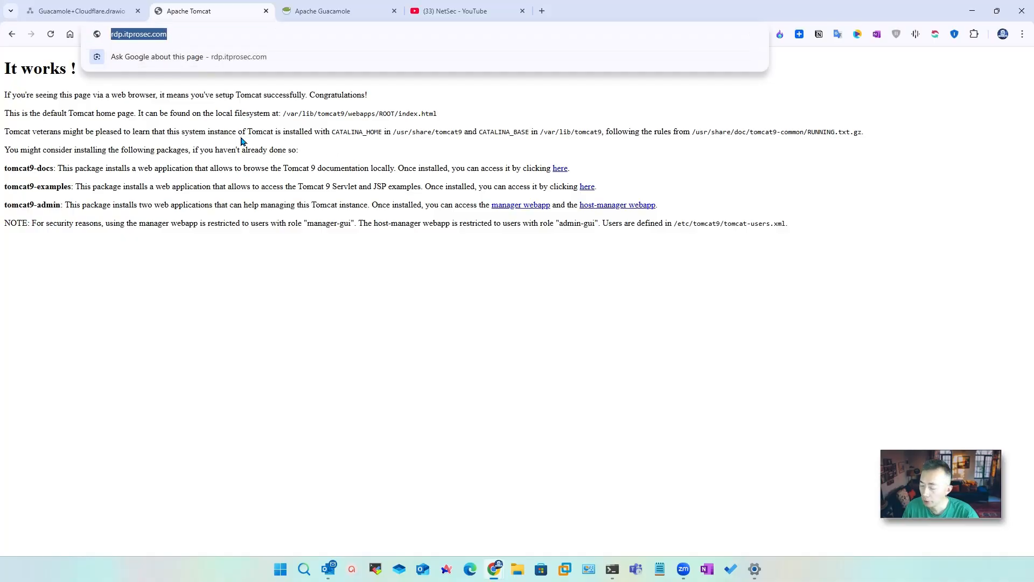
left_click(462, 11)
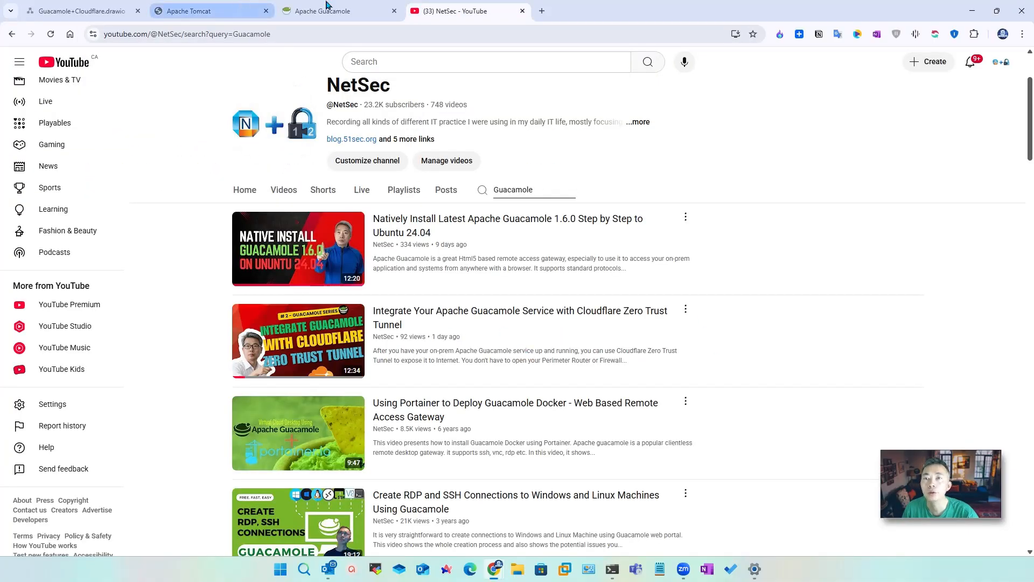
left_click(337, 10)
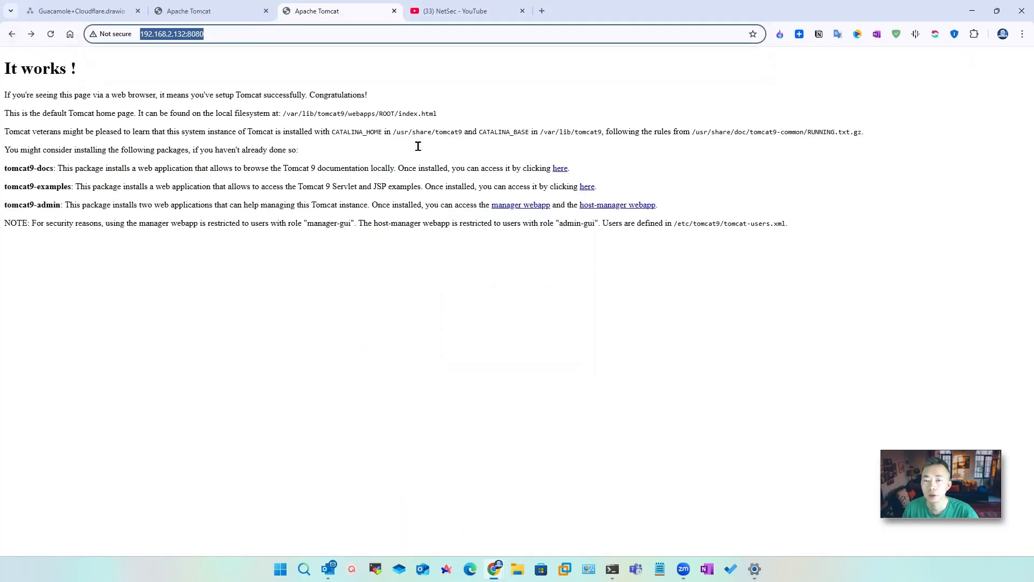
double_click(312, 186)
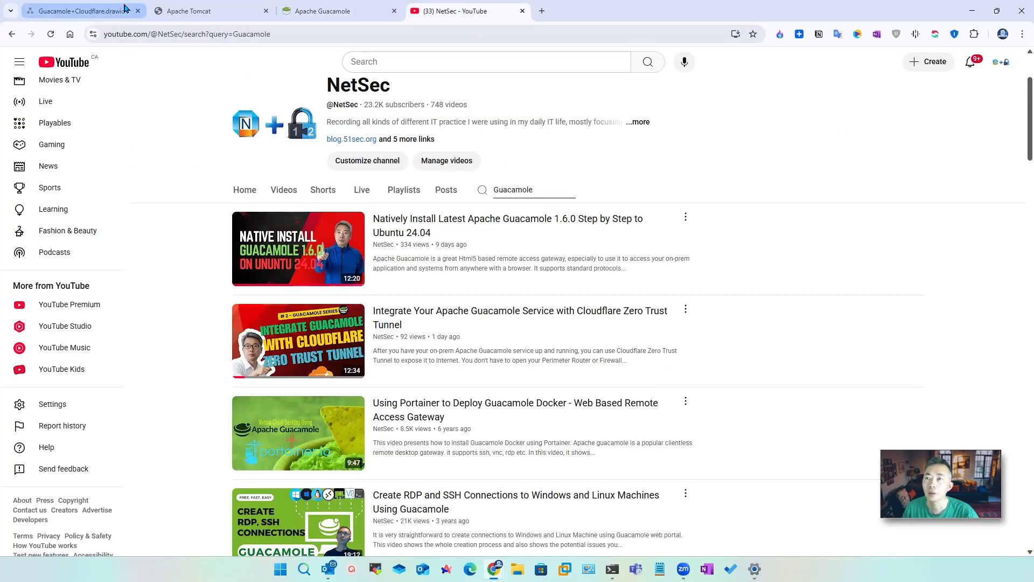
Return to the Guacamole+Cloudflare.drawio lab network diagram.
left_click(79, 11)
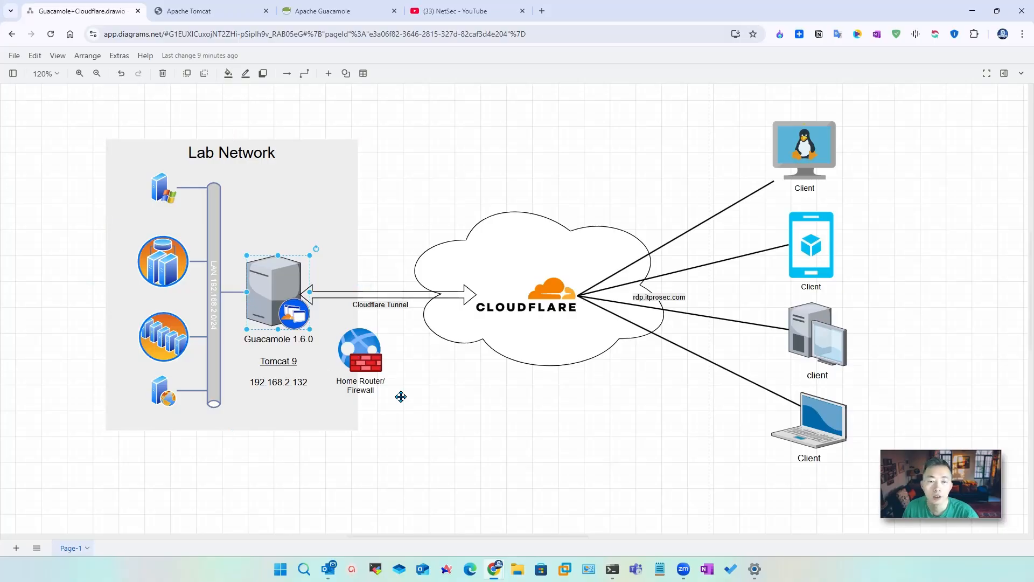
mouse_move(465, 414)
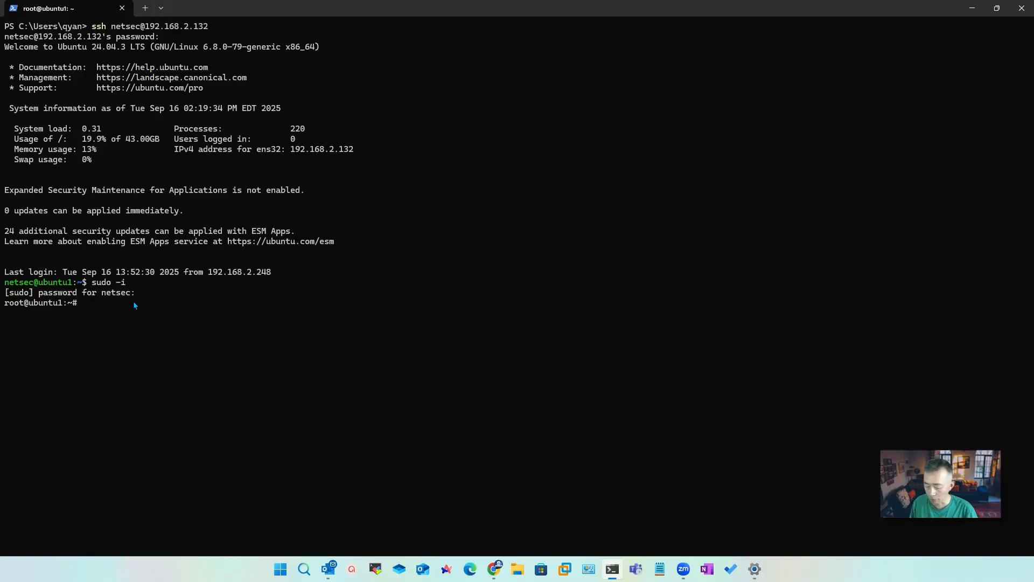
Show netplan settings and open /etc/netplan/50-cloud-init.yaml in vi.
type("netplan get")
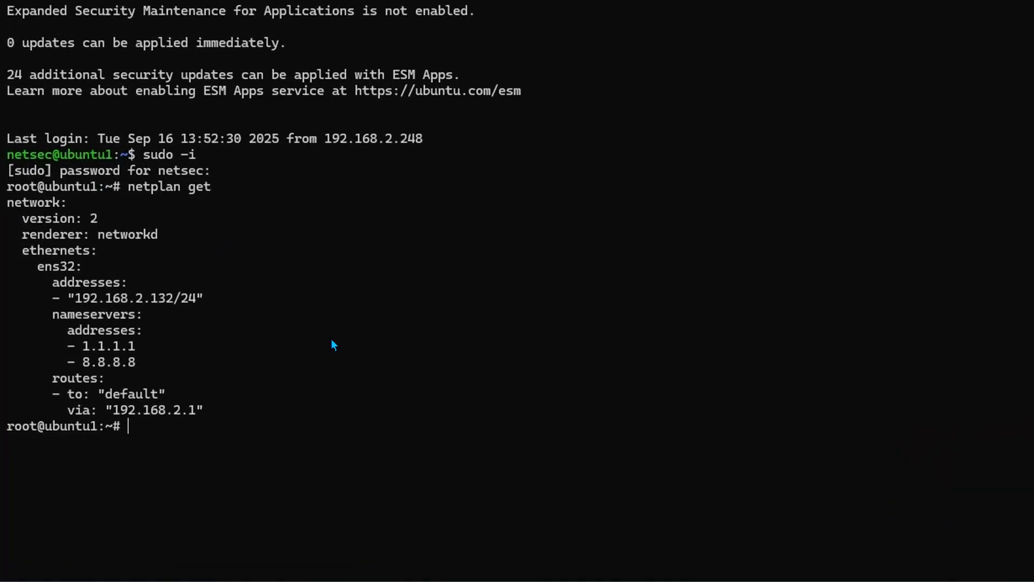
type("vi /et")
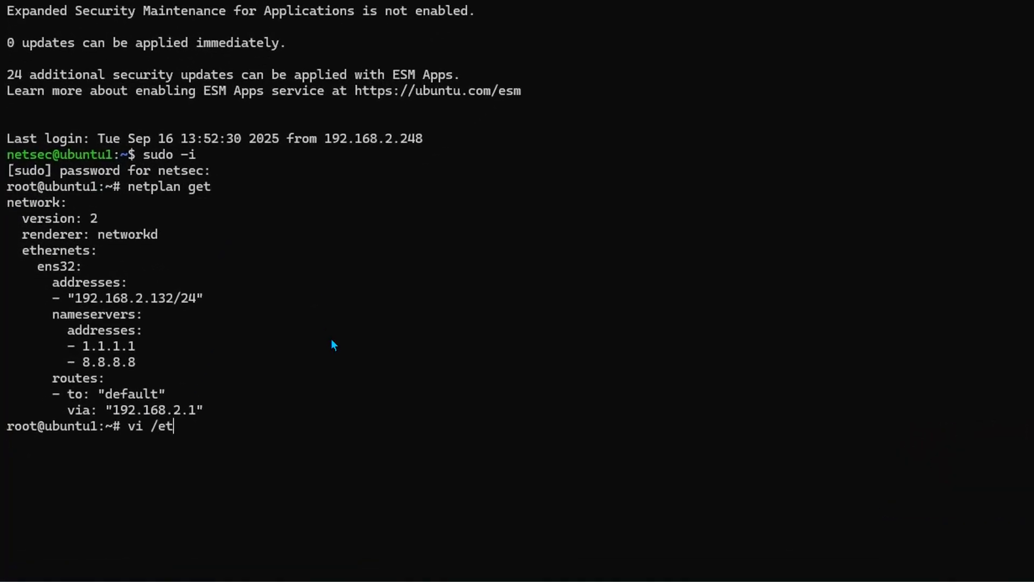
type("c/ne")
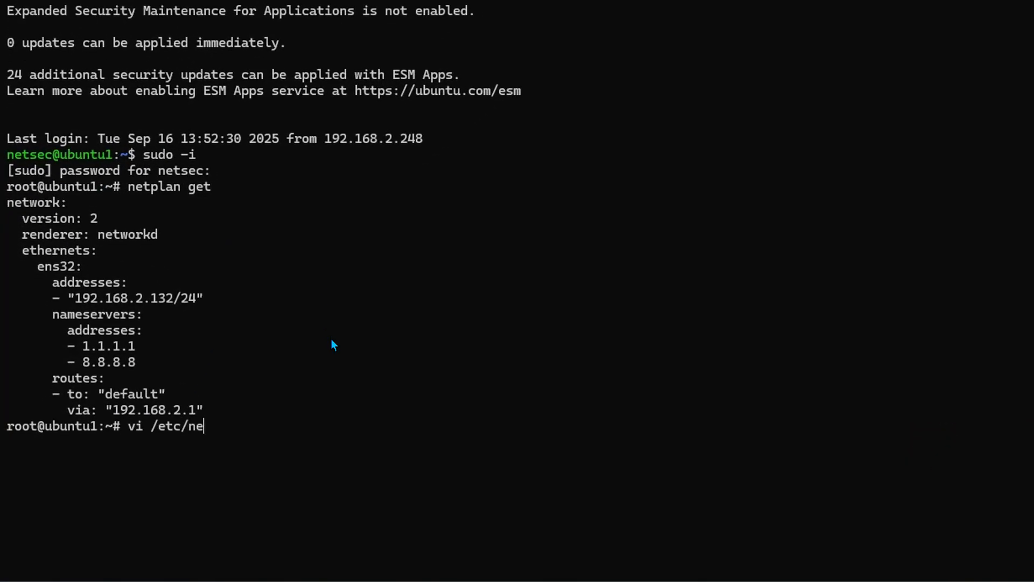
type("tplan/")
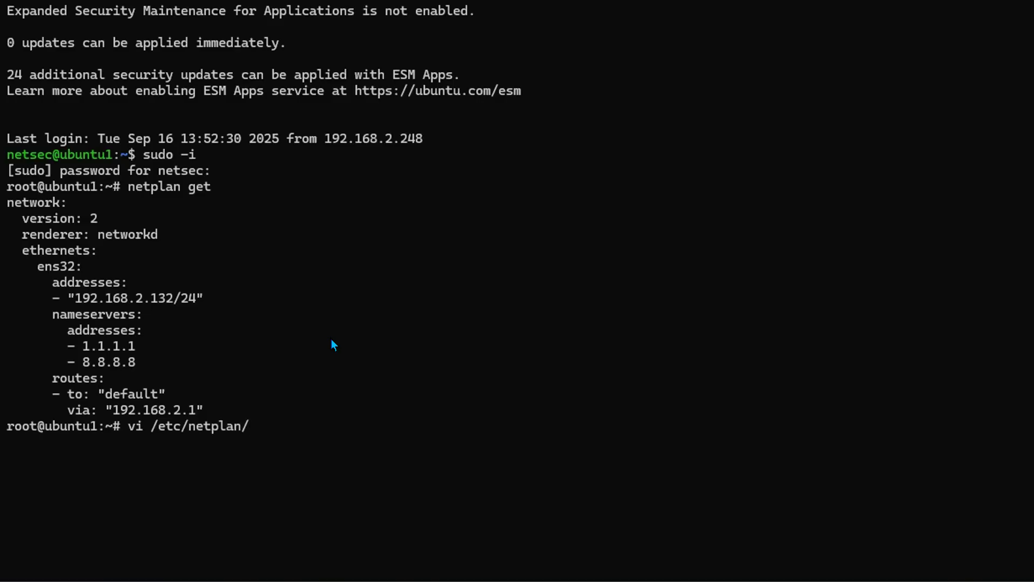
type("50-cloud-init.yaml")
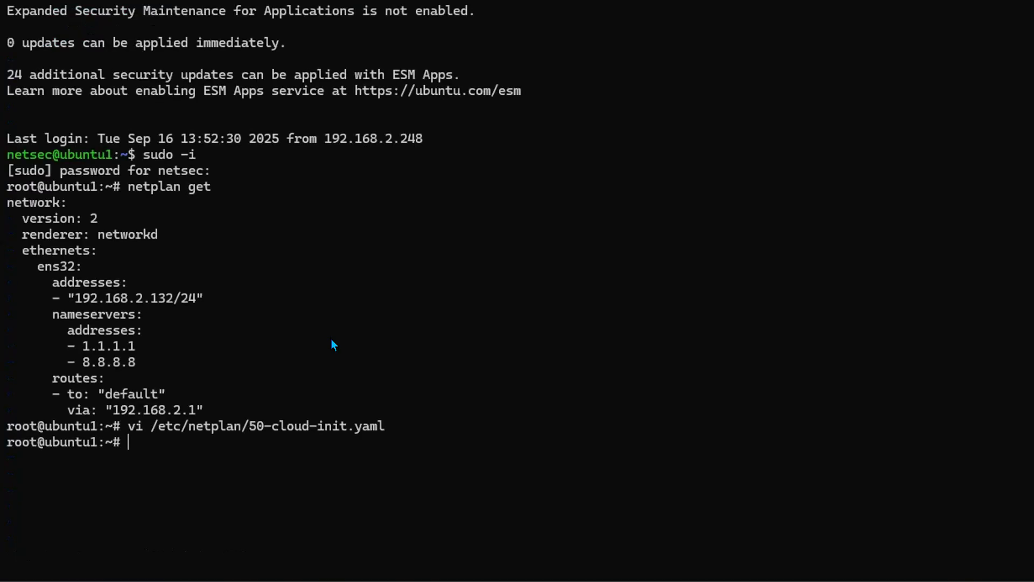
Apply the network configuration with netplan apply.
type("net")
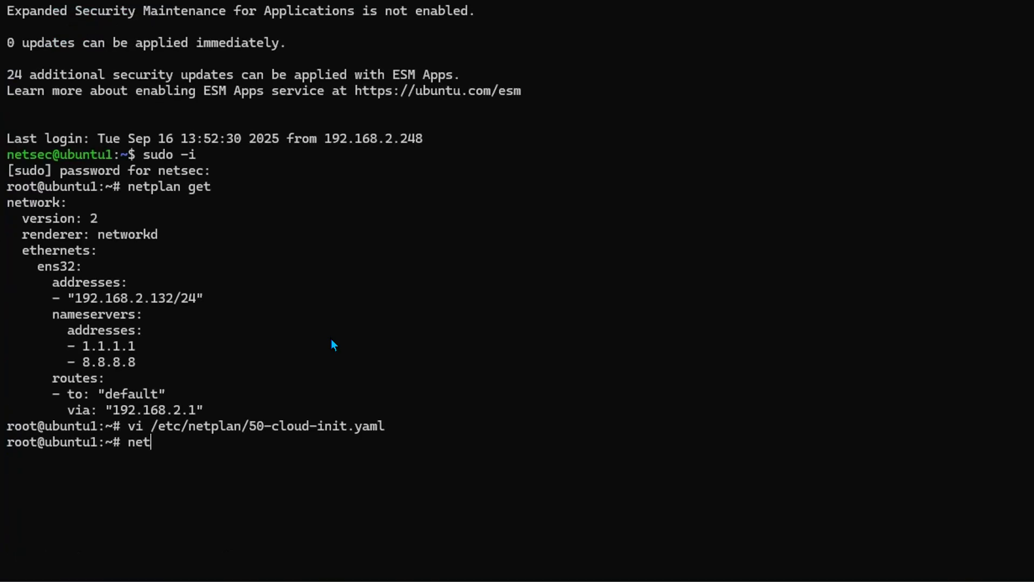
type("plan apply")
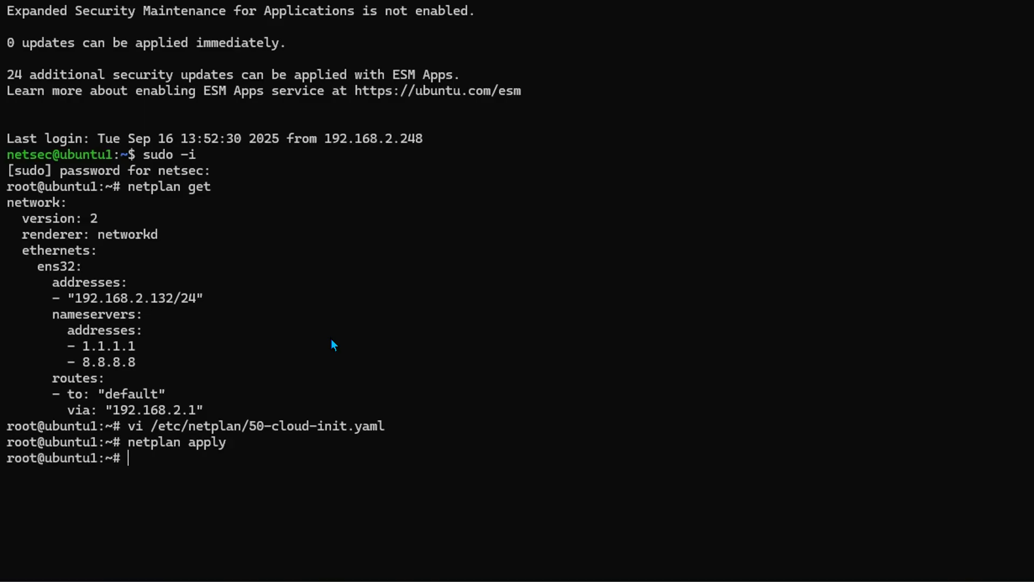
mouse_move(462, 342)
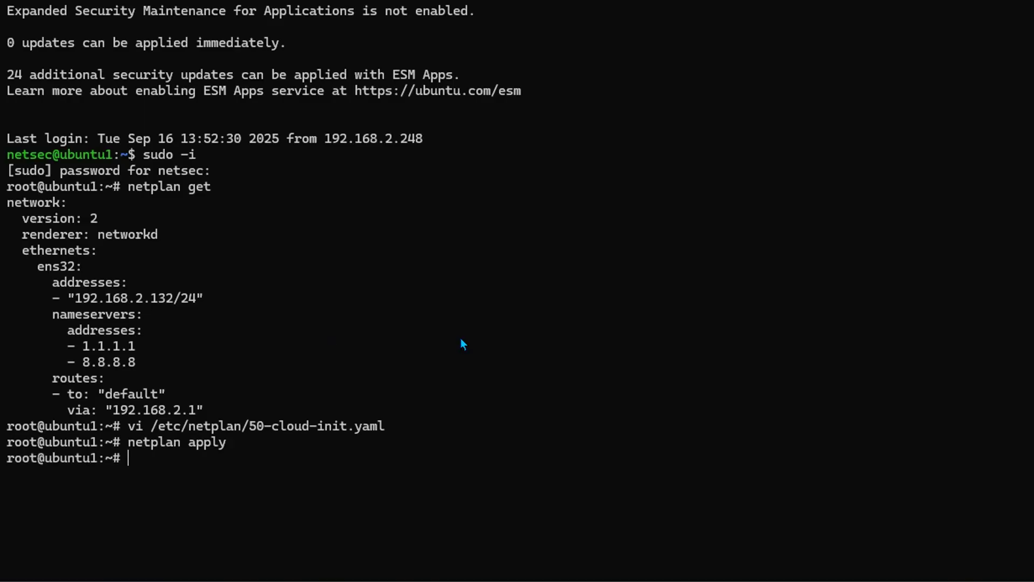
Search the whole filesystem for version.sh with find / -name version.sh.
type("f")
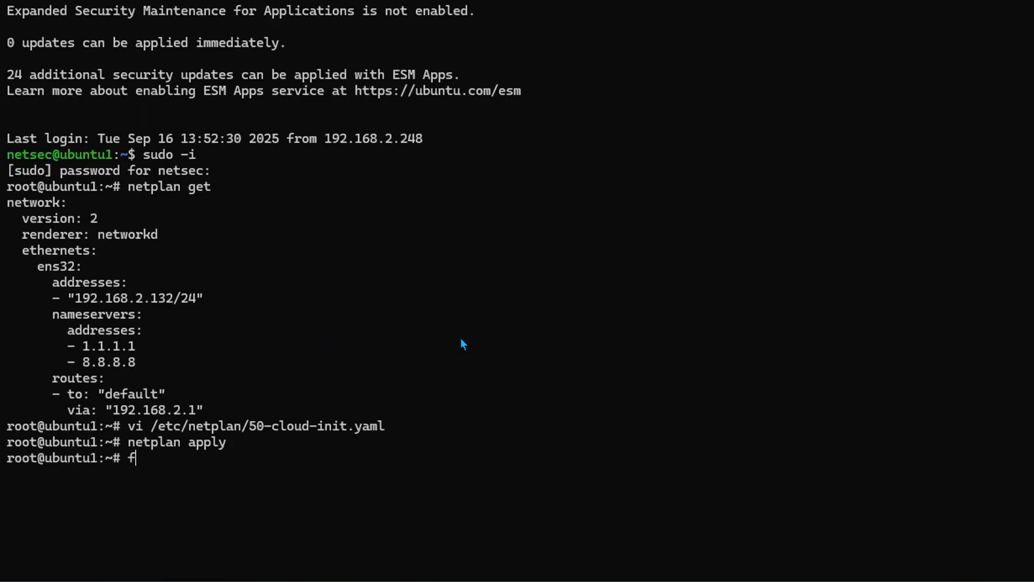
type("ind")
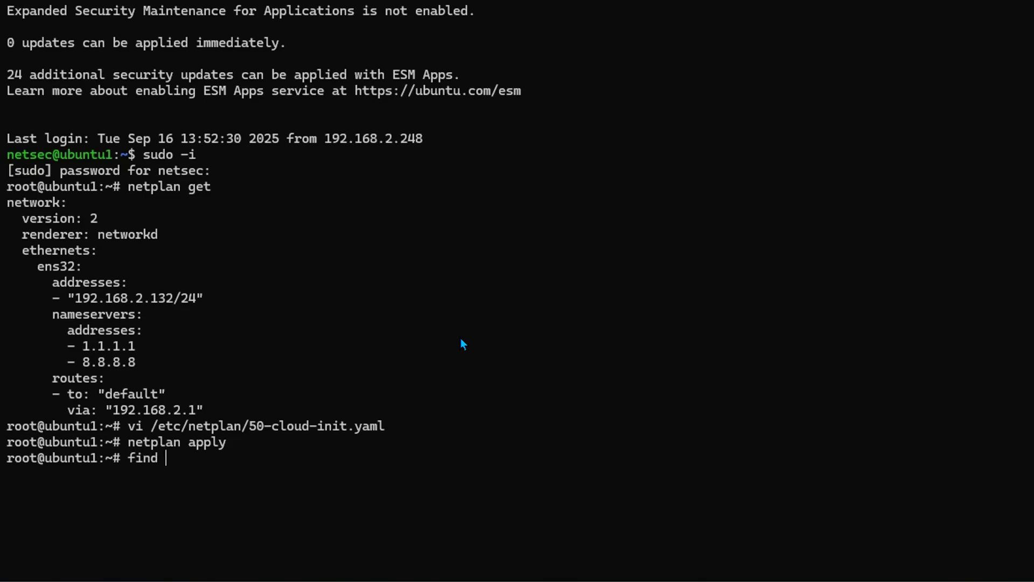
type("/")
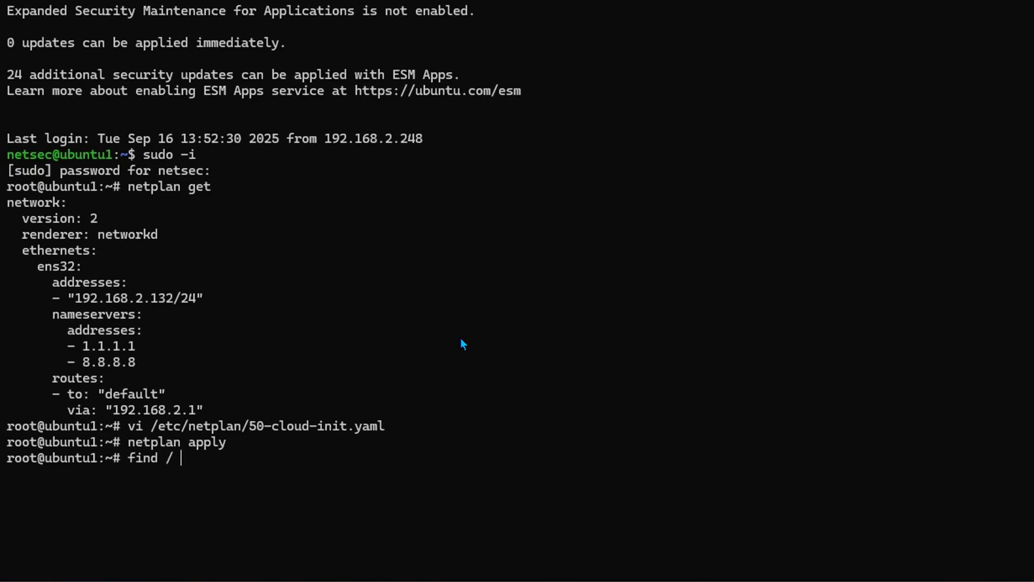
type("-name versio")
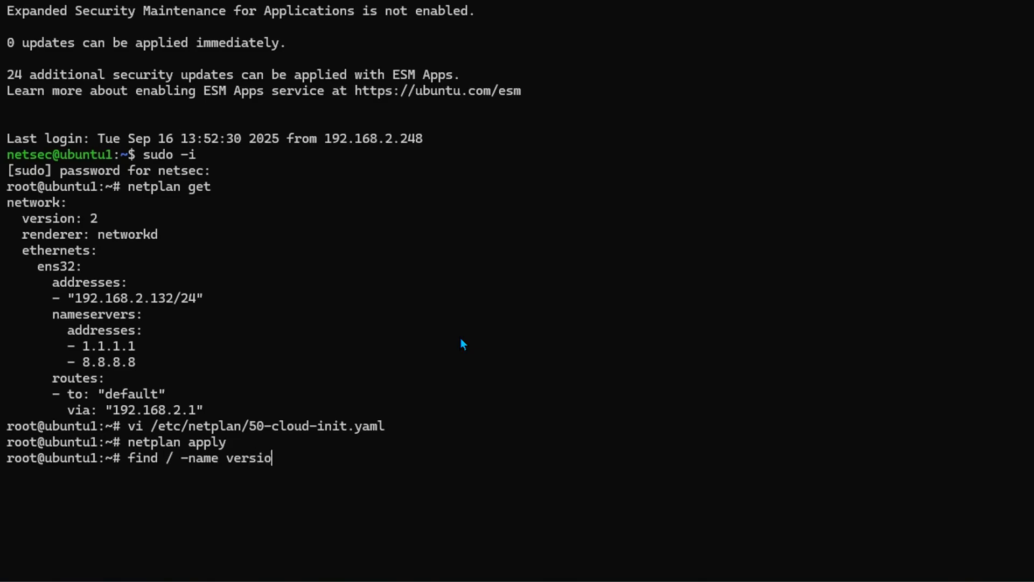
type("n.sh")
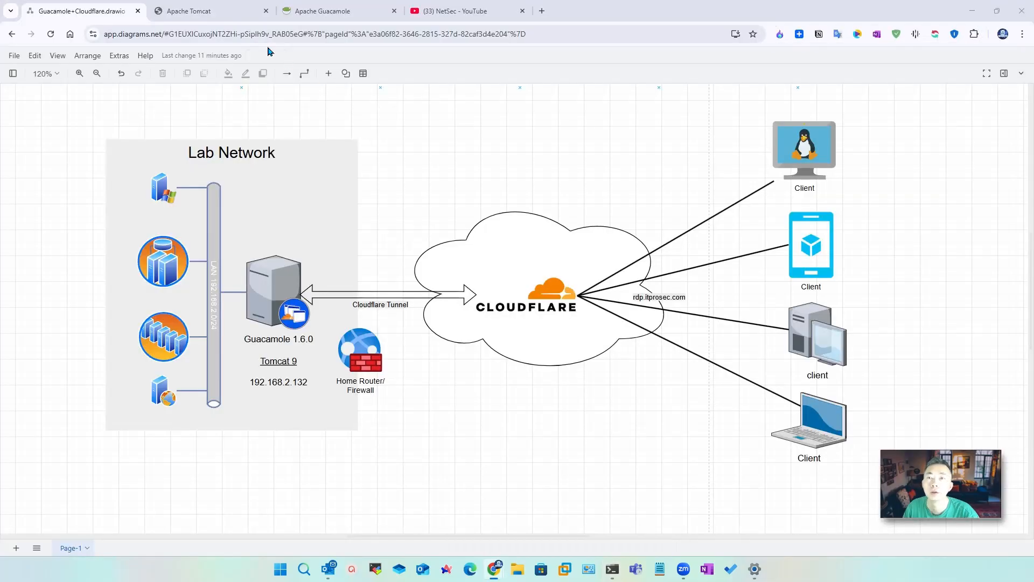
Go to tomcat.apache.org/download-90.cgi showing Tomcat 9.0.109 as current release.
left_click(192, 11)
type("tomc")
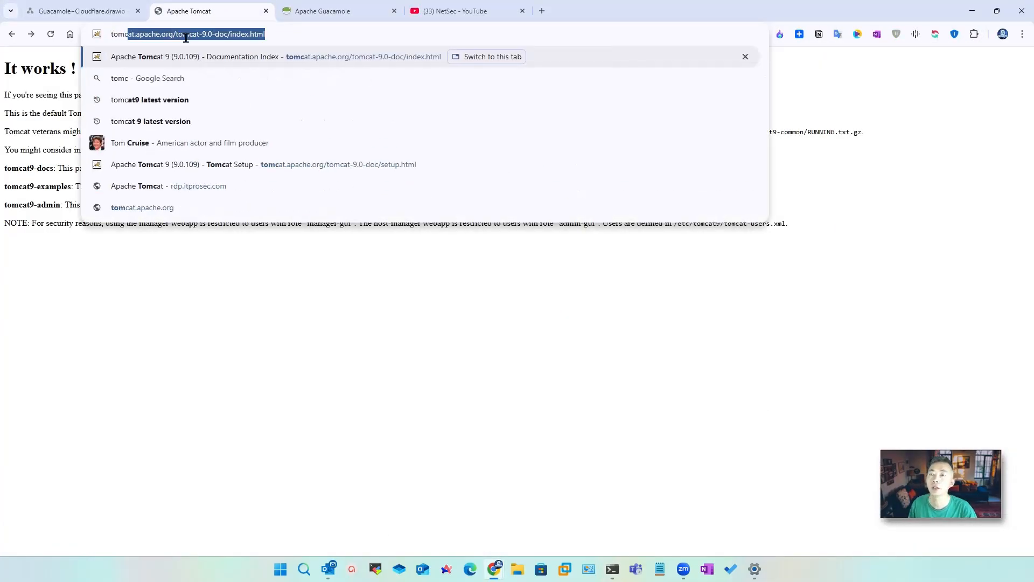
left_click(150, 99)
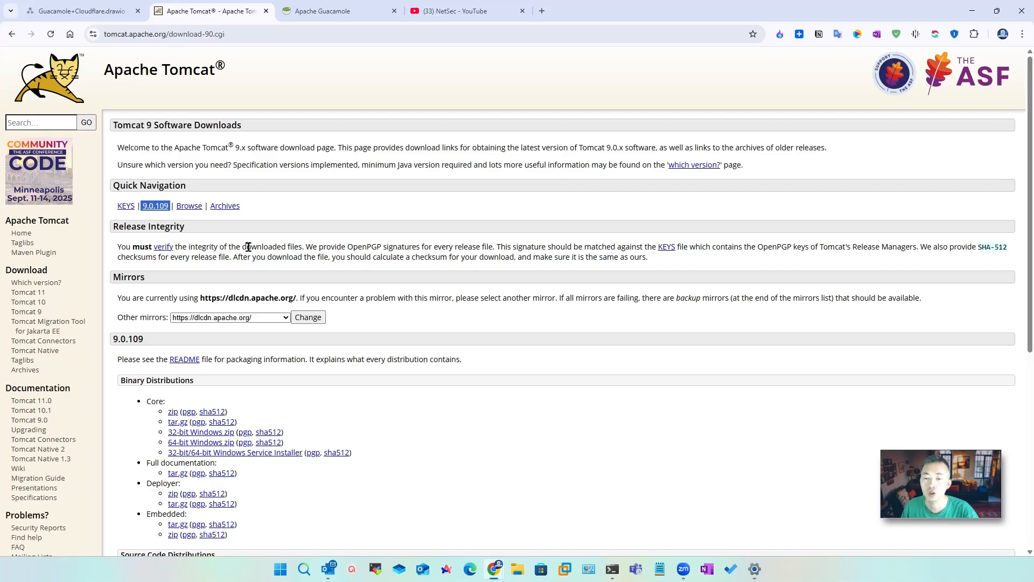
mouse_move(297, 413)
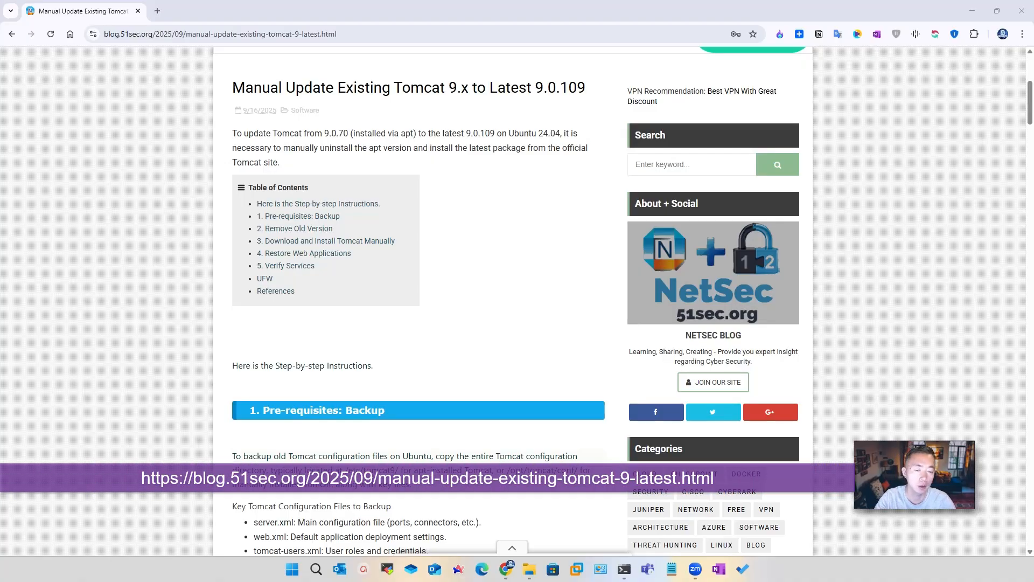
mouse_move(203, 268)
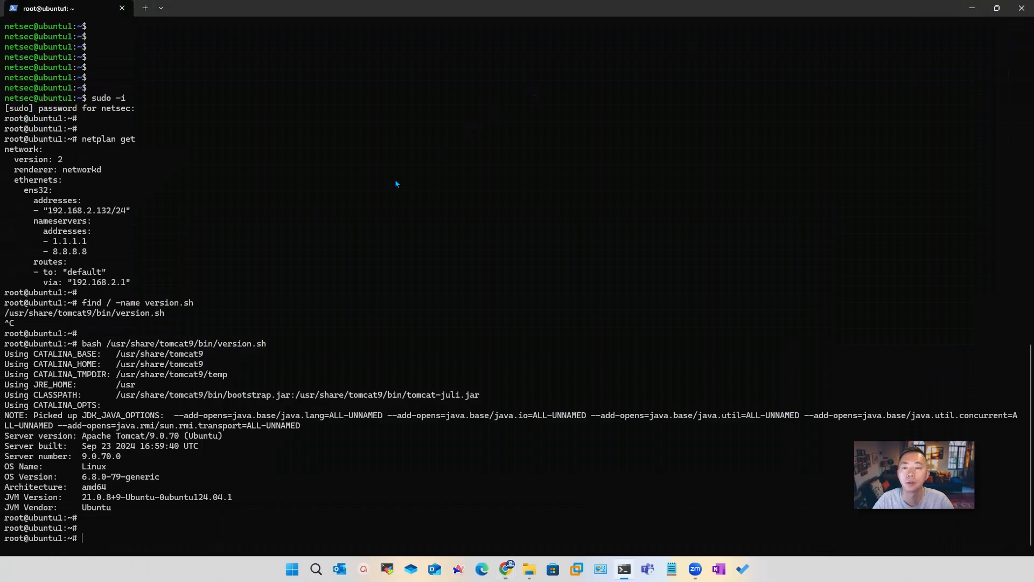
mouse_move(324, 223)
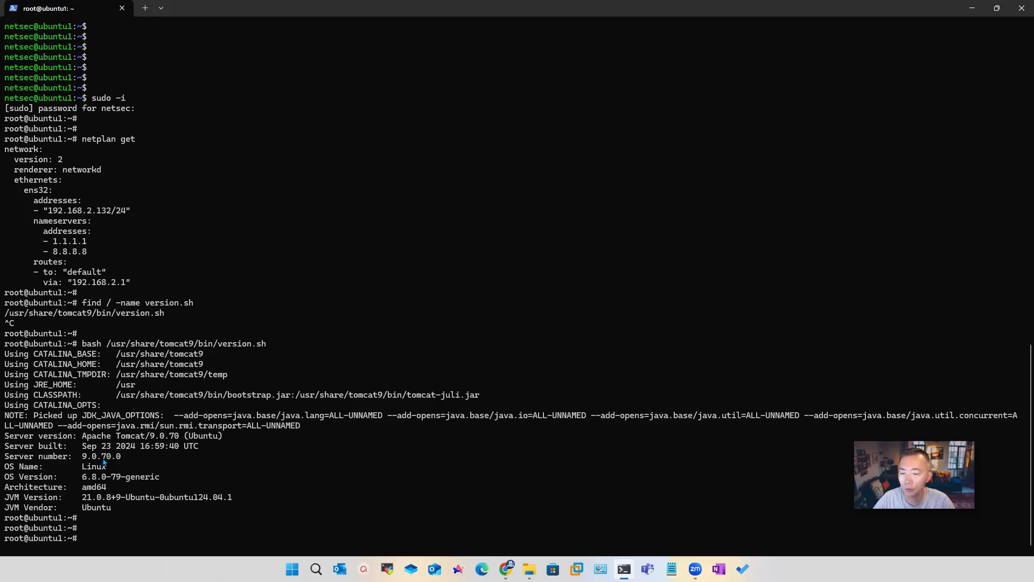
mouse_move(125, 466)
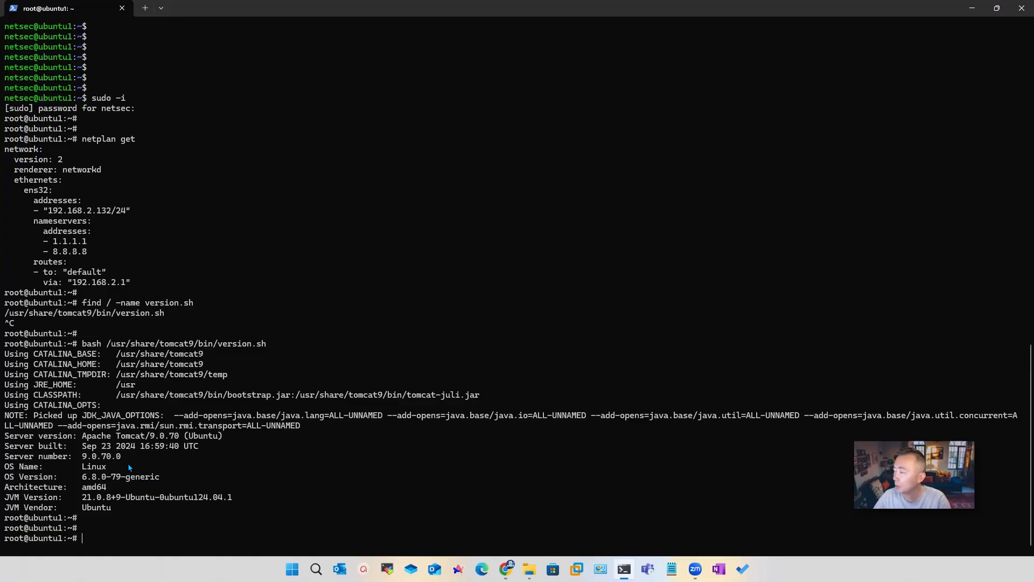
Stop the tomcat9 service and create the /tomcat9bak backup directory.
type("systemctl stop tomcat9")
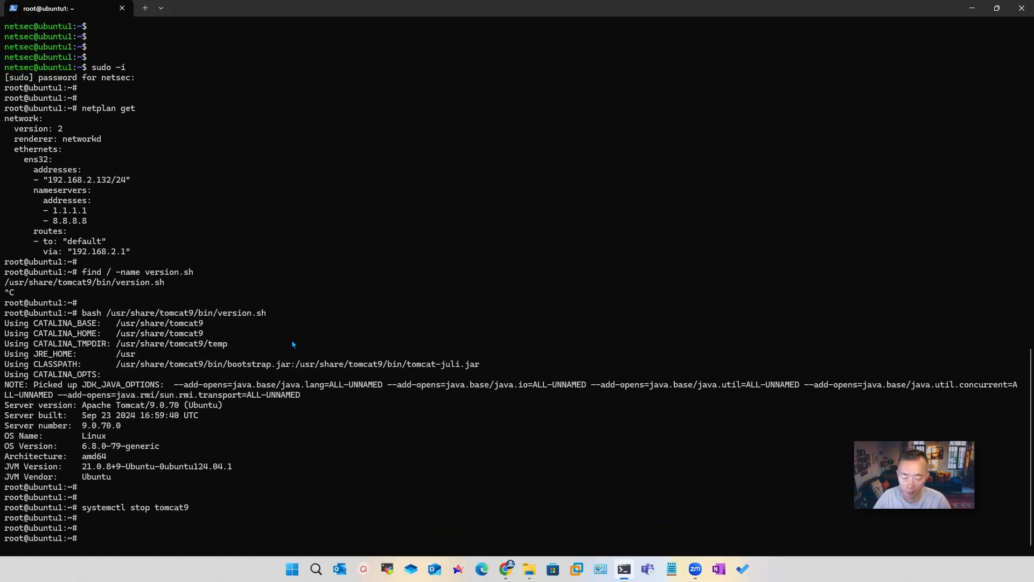
type("mkdir")
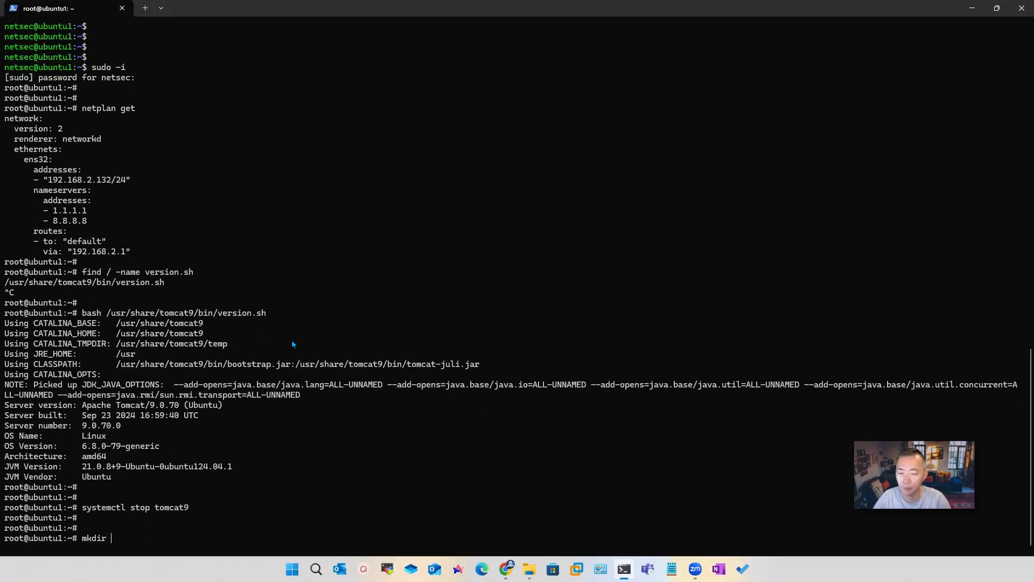
type("/tomc")
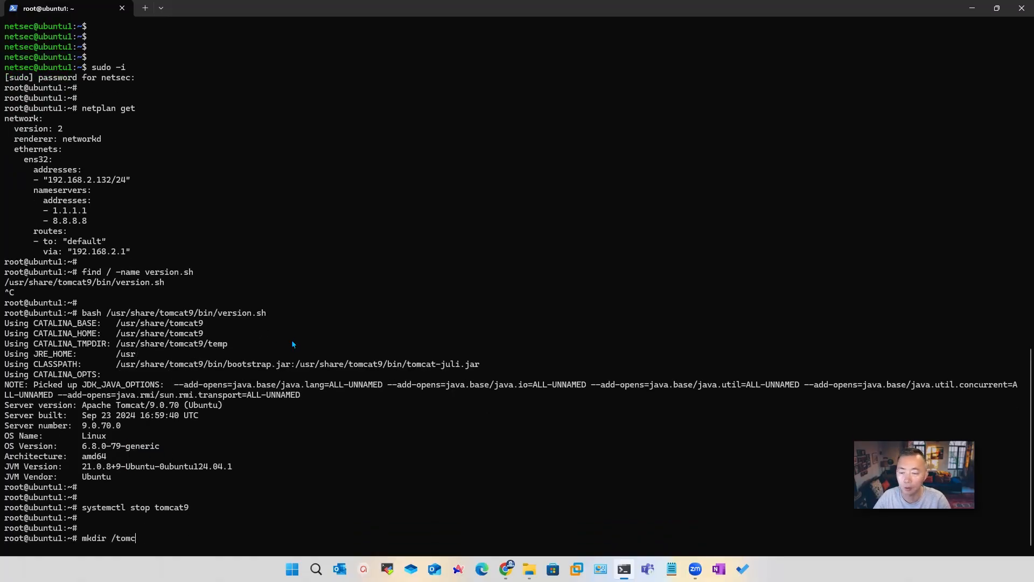
type("at9bak")
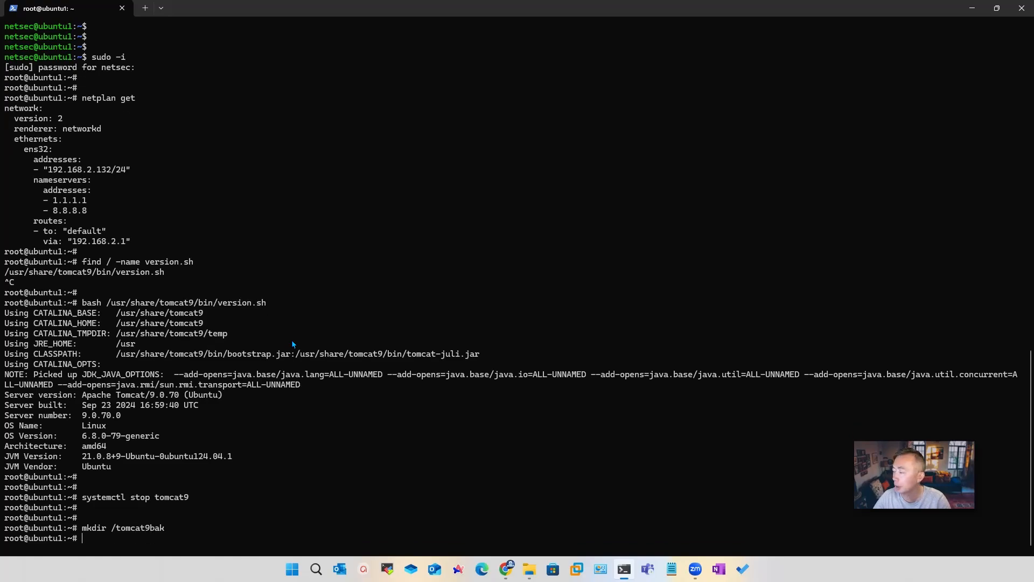
mouse_move(472, 471)
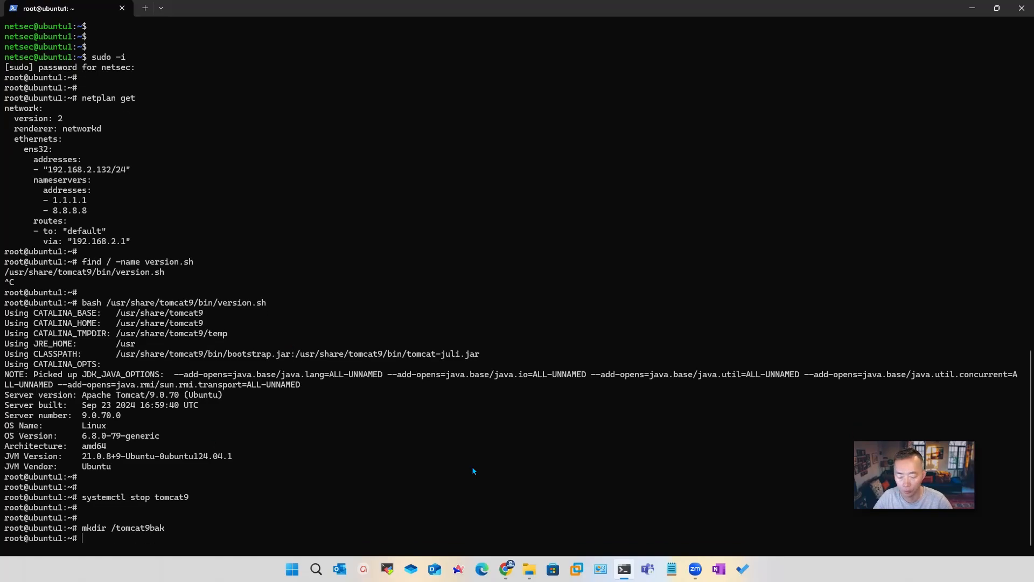
Copy /etc/tomcat9 and webapps into /tomcat9bak and archive the config as tomcat9_config_backup.tar.gz.
type("cp -a /etc/tomcat9 /tomcat9bak/")
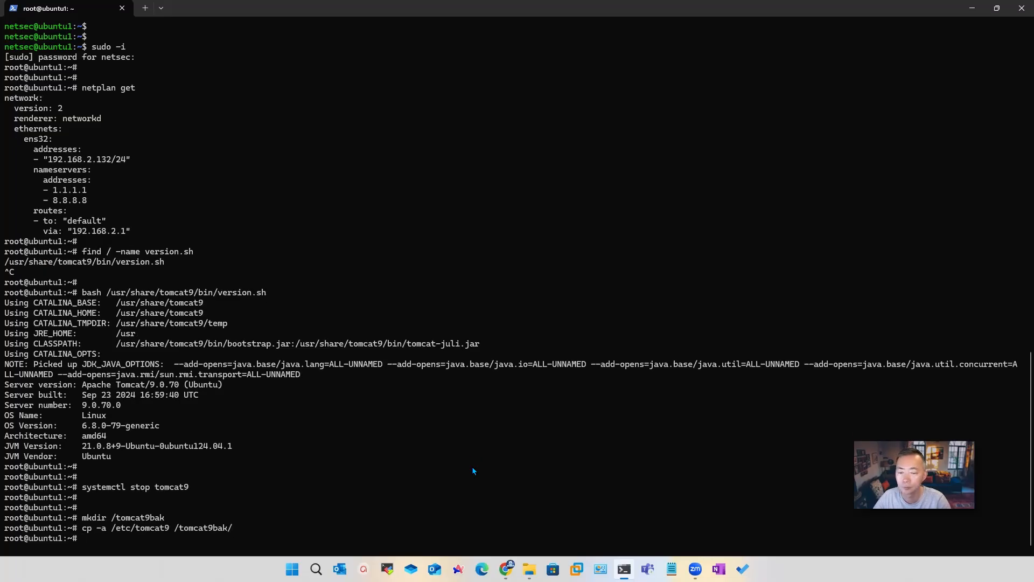
mouse_move(323, 375)
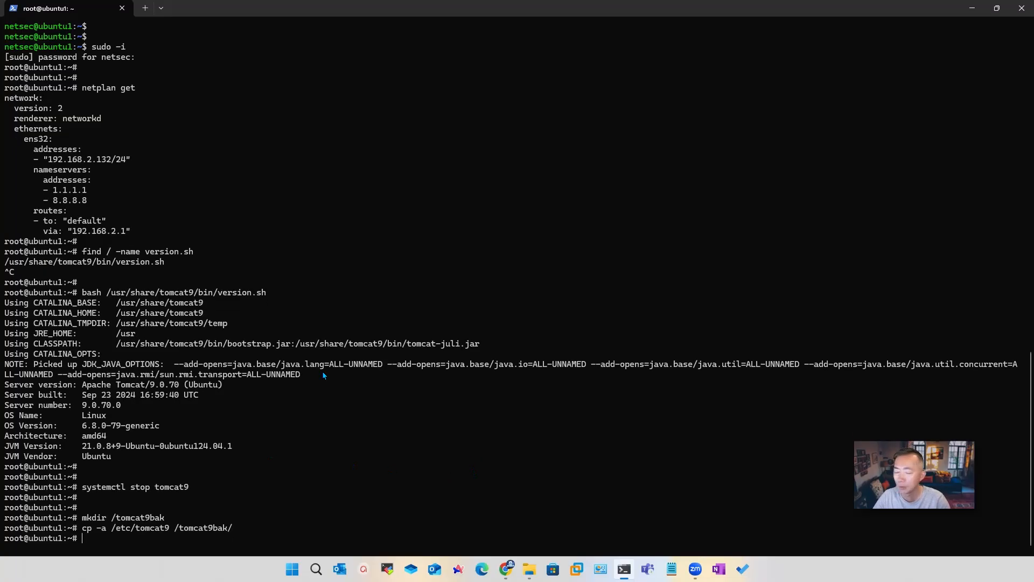
type("cp -a /var/lib/tomcat9/webapps /tomcat9bak/")
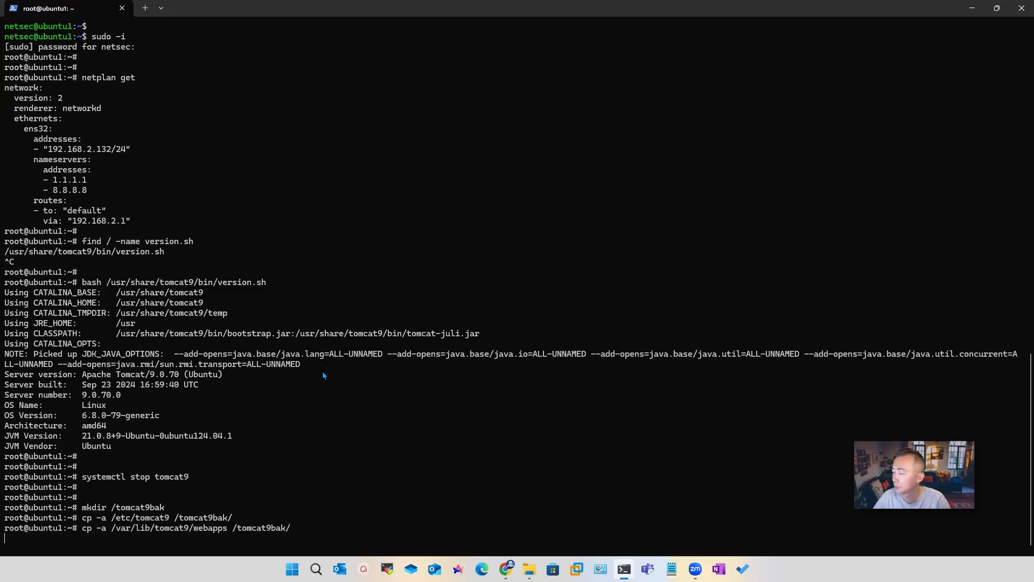
type("tar -czvf tomcat9_config_backup.tar.gz /etc/tomcat9")
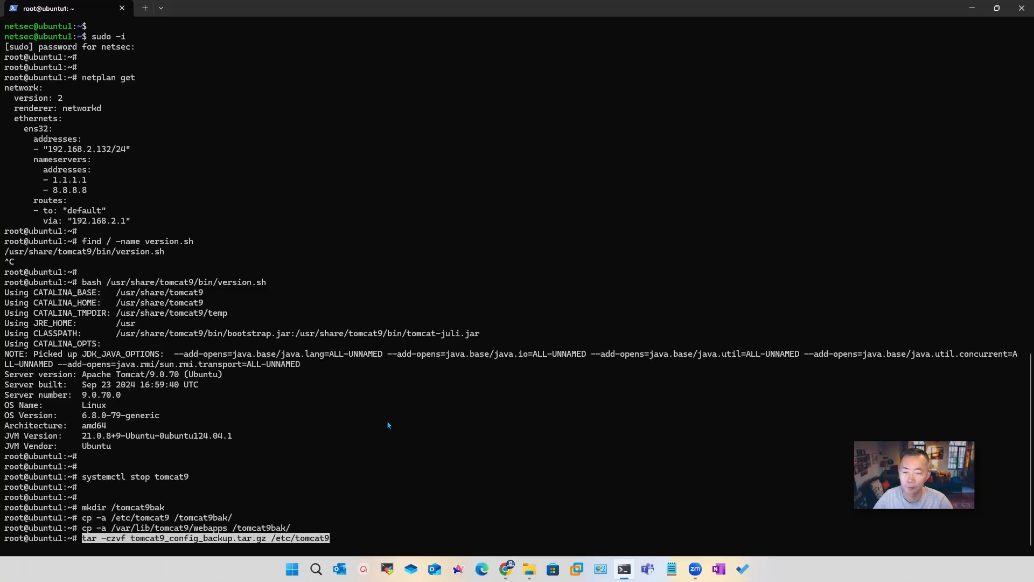
mouse_move(180, 540)
type("/tomcat9bak/")
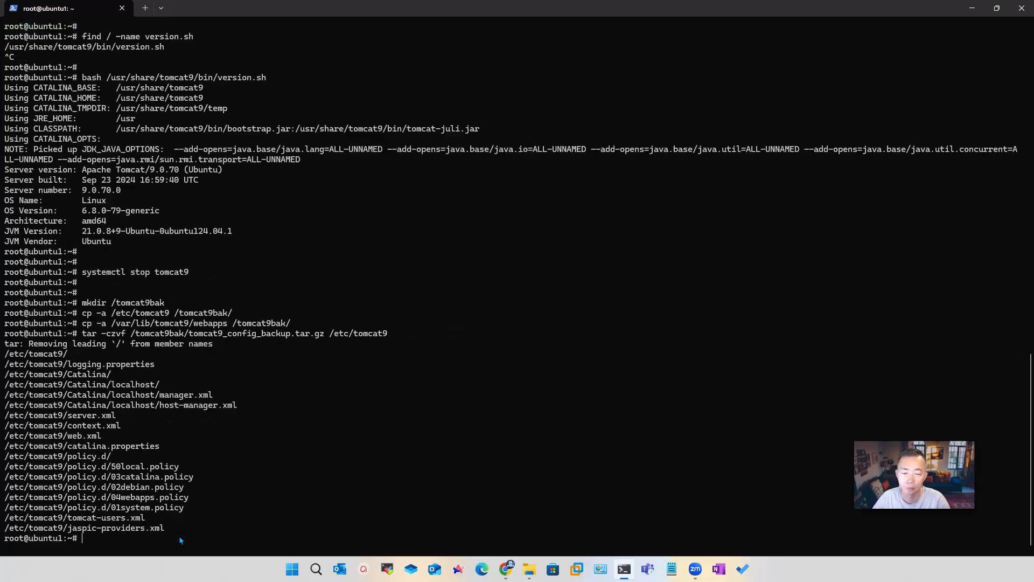
type("cd")
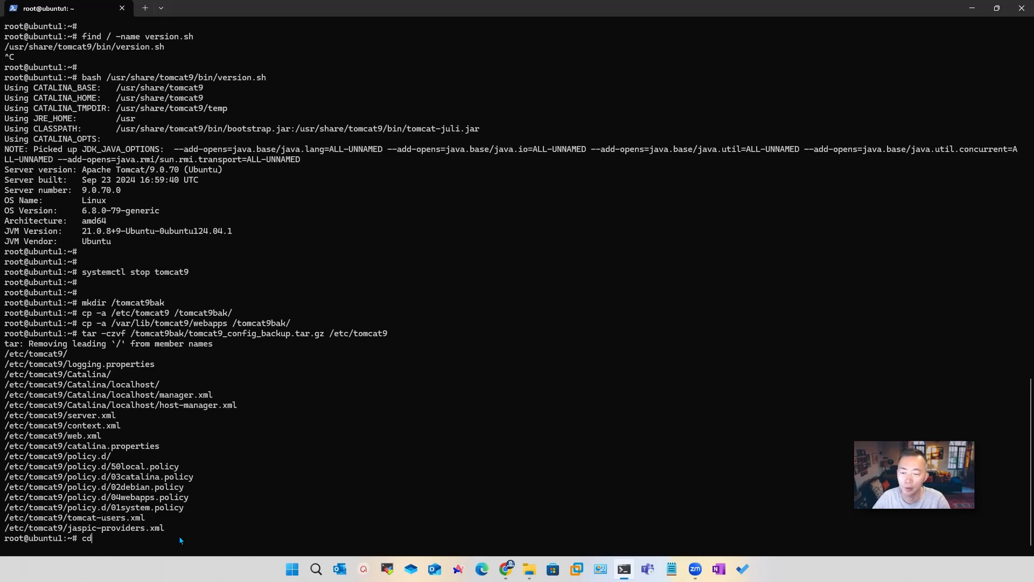
List the backup folder, then purge the tomcat9 and tomcat9-docs packages, confirming with Y.
type("/backu")
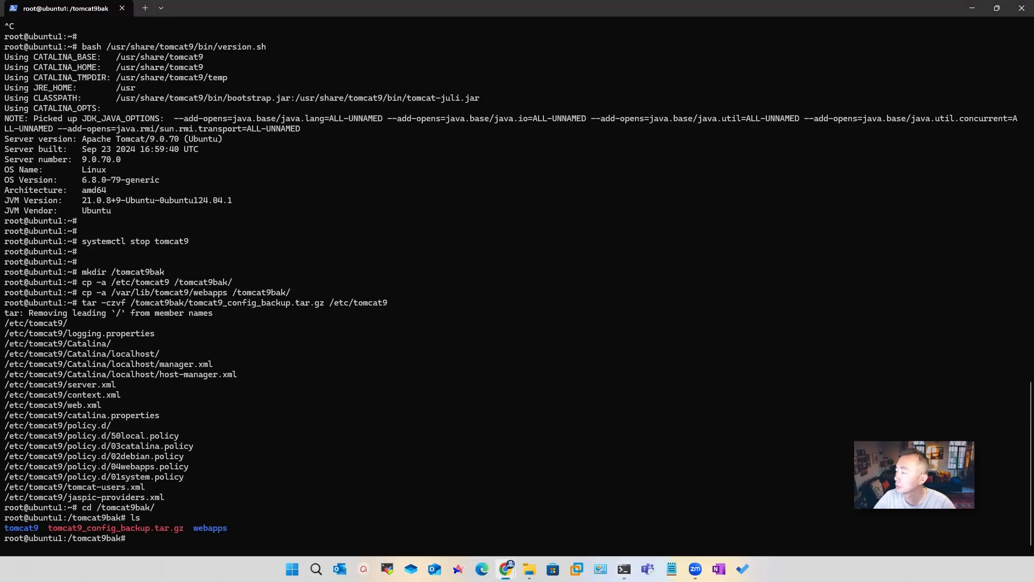
type("apt remove --purge tomcat9 tomcat9-docs")
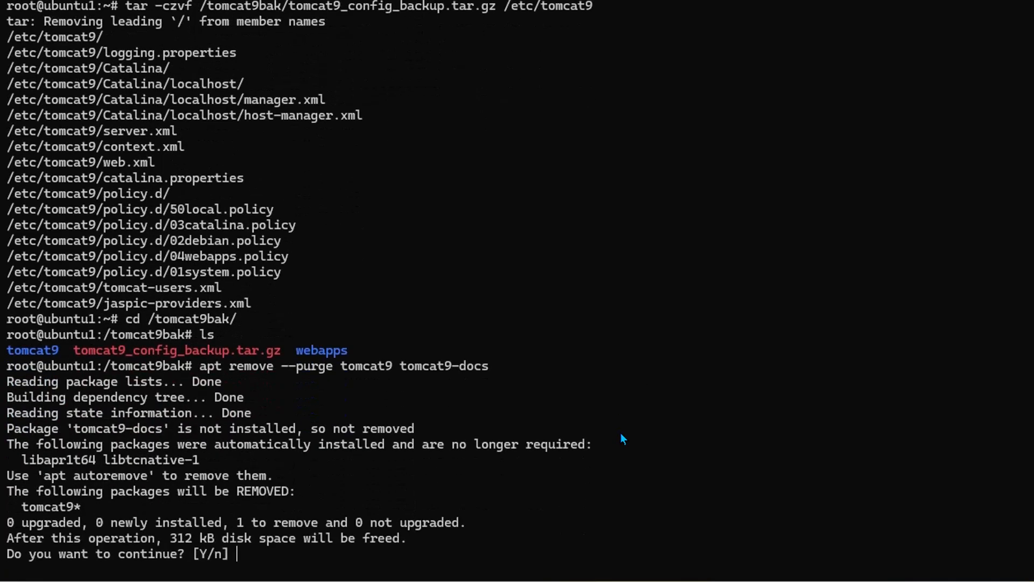
type("Y")
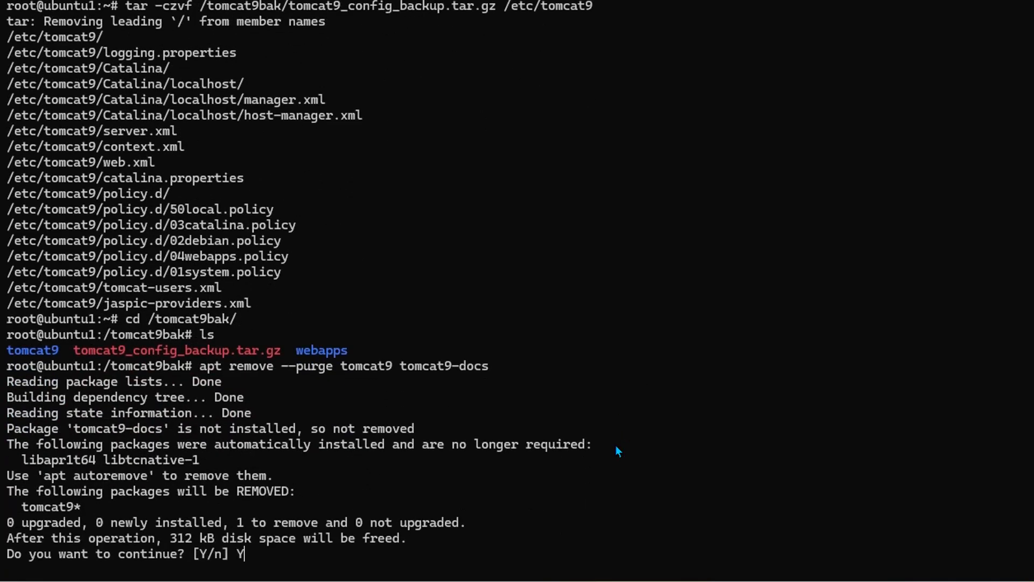
key("enter")
type("apt autoremove")
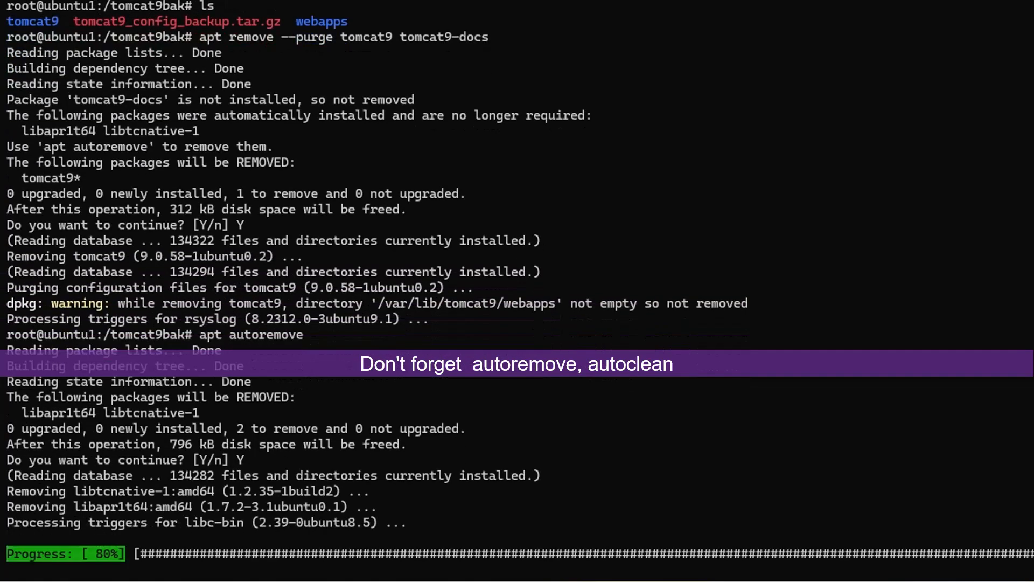
Clean up unused dependencies and the package cache with apt autoremove and autoclean.
scroll("down", 3)
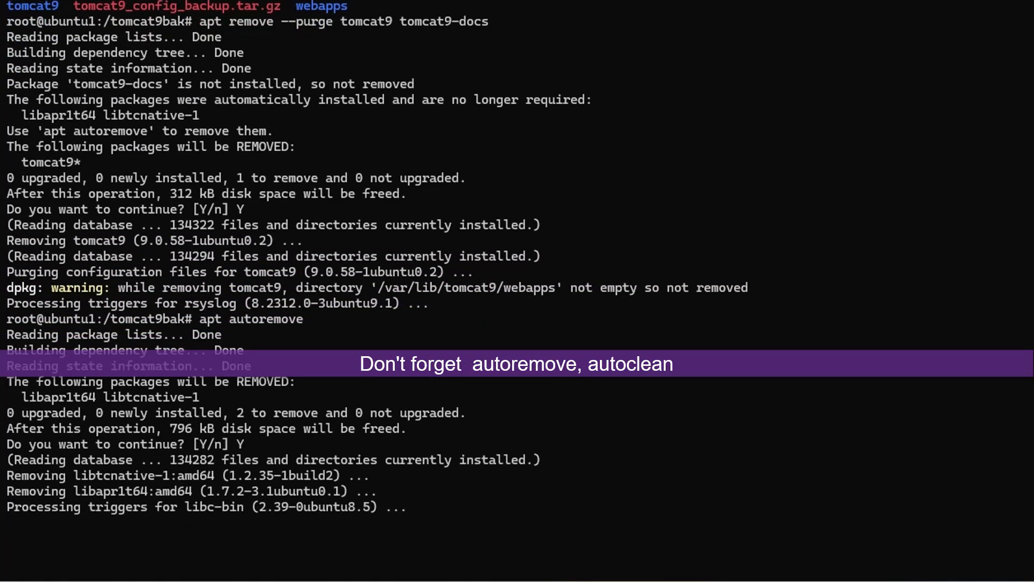
type("apt autoclean")
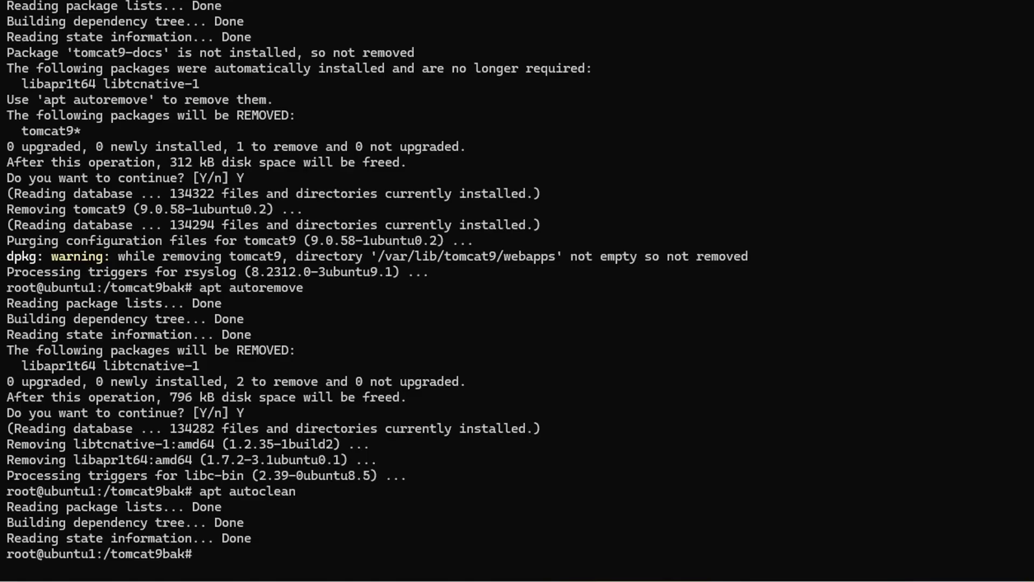
mouse_move(657, 201)
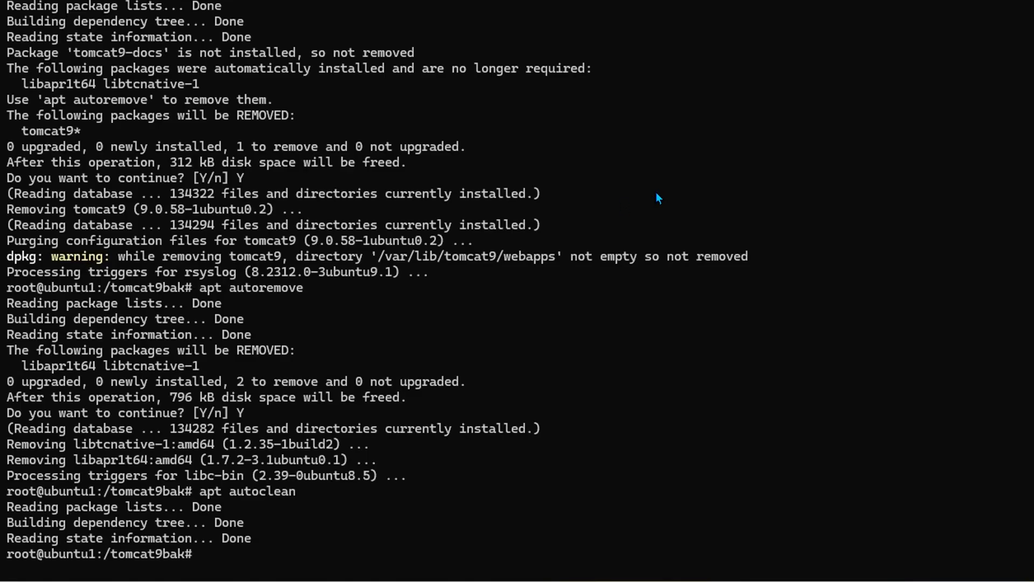
Force-delete the leftover /etc/tomcat9, /var/lib/tomcat9 and /var/log/tomcat9 directories.
type("rm -rf /etc/tomcat9 /var/lib/tomcat9 /var/log/tomcat9")
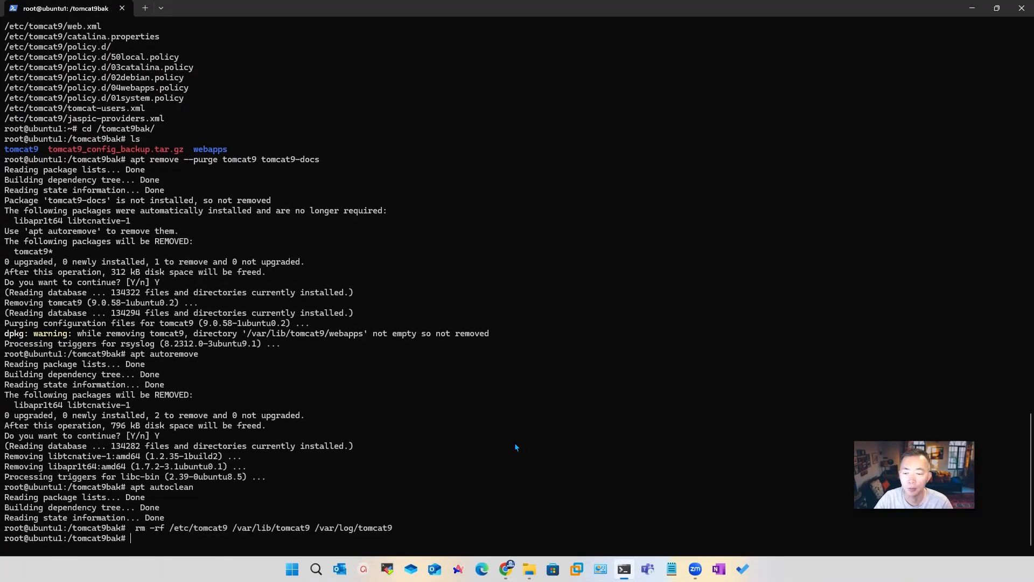
mouse_move(405, 528)
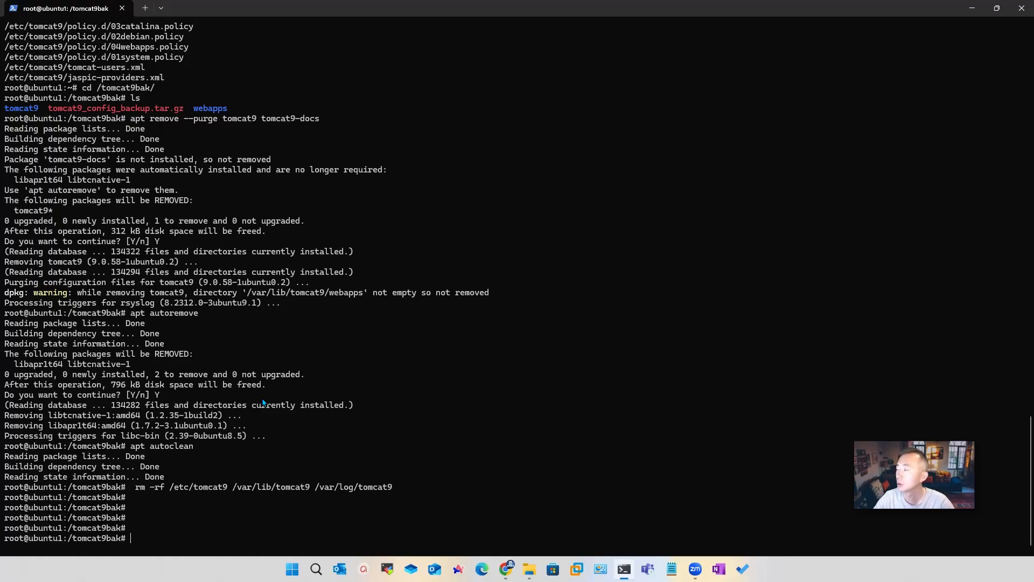
Install openjdk-11-jdk and add a tomcat user with home /opt/tomcat and shell /bin/false.
type("apt install openjdk-11-jdk")
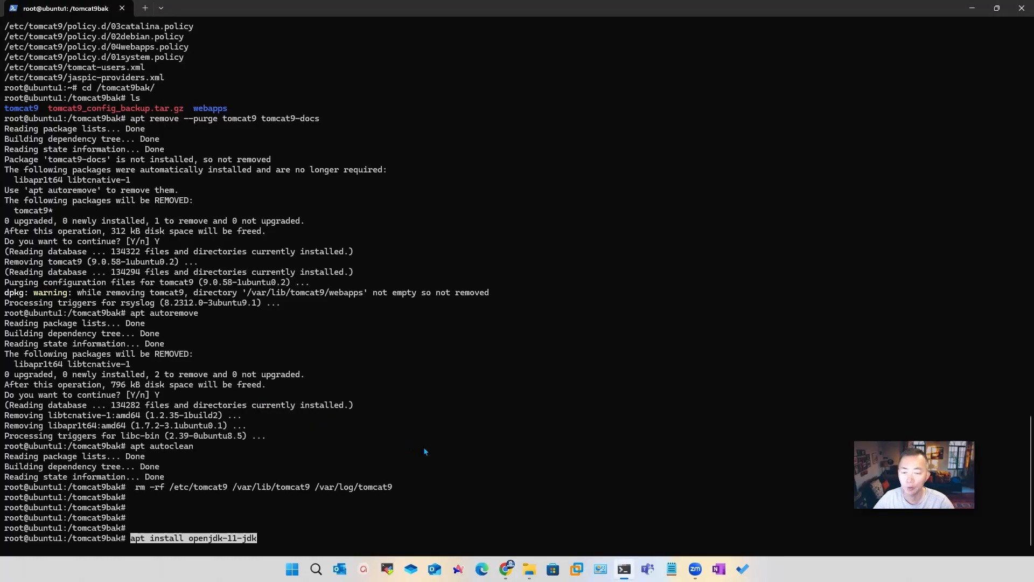
mouse_move(433, 454)
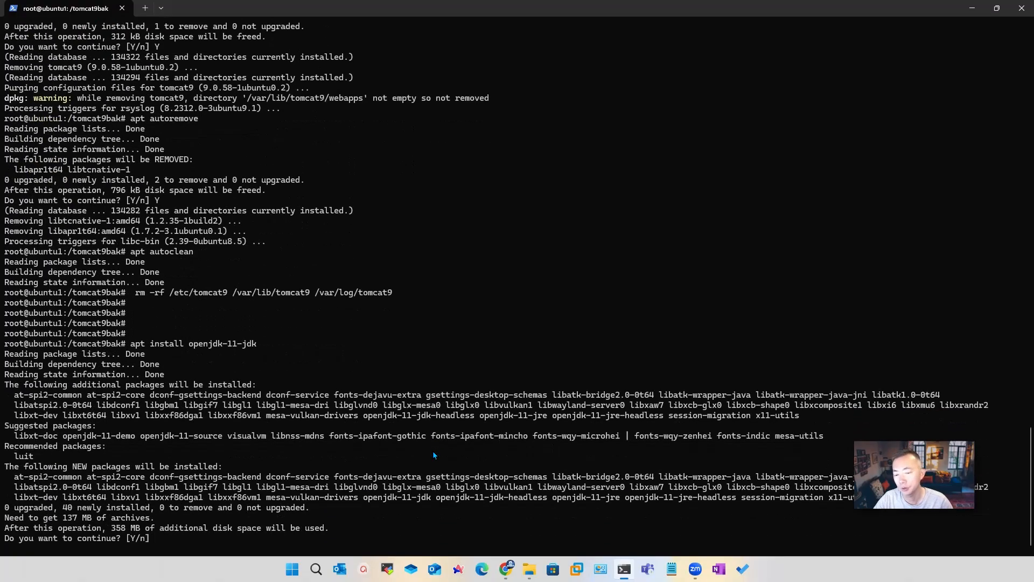
type("Y")
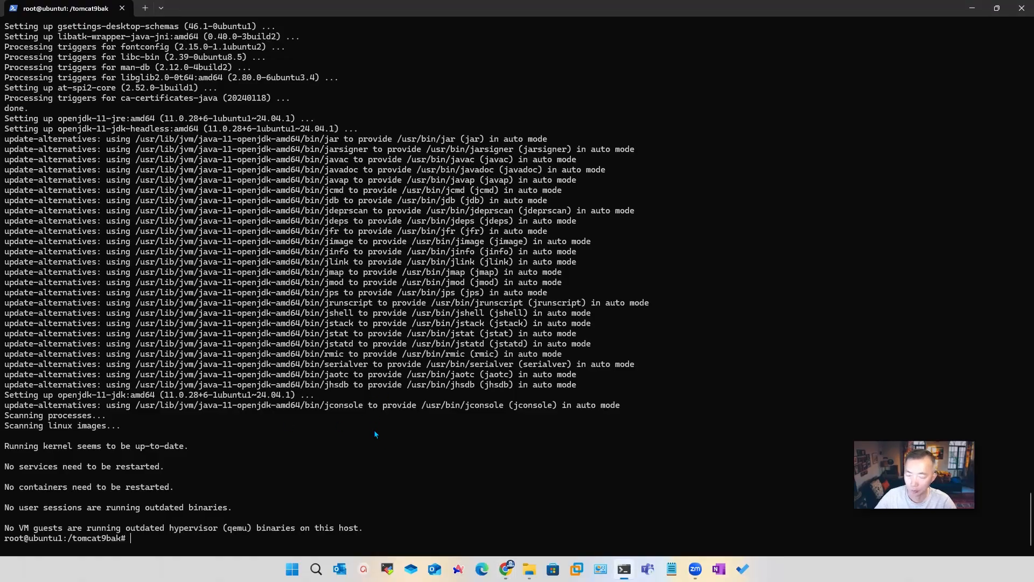
type("useradd -m -U -d /opt/tomcat -s /bin/false tomcat")
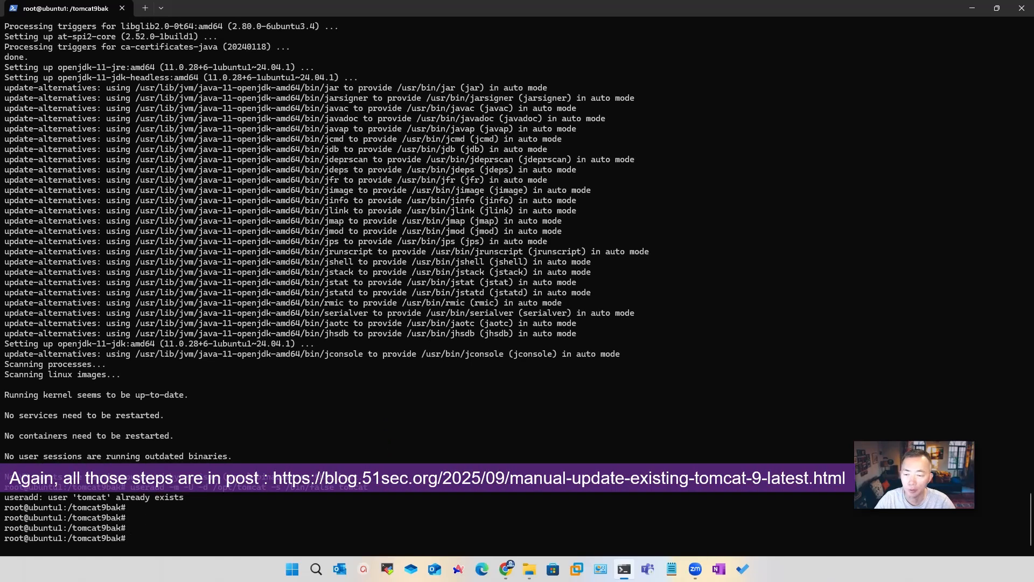
mouse_move(196, 505)
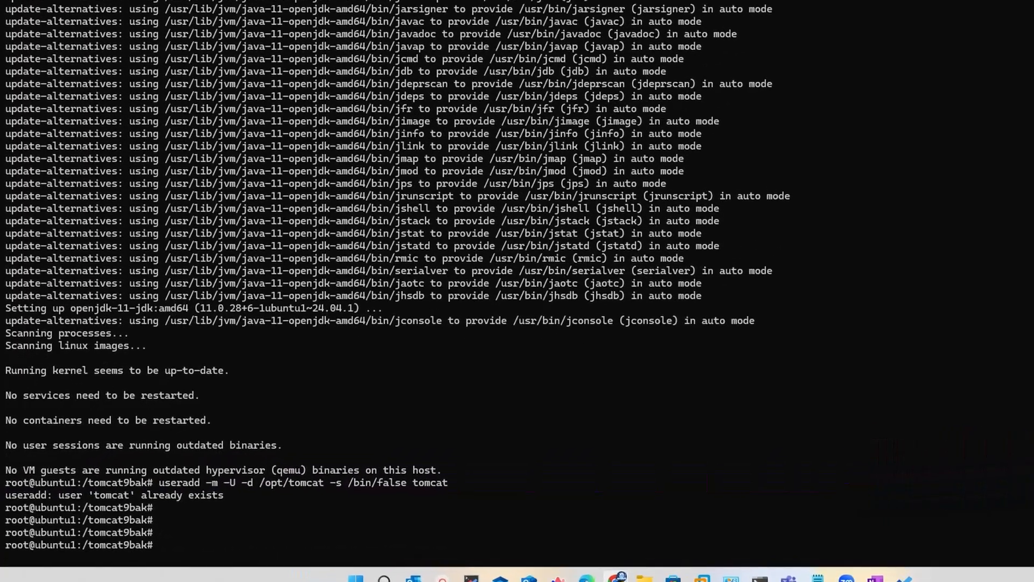
Download apache-tomcat-9.0.109.tar.gz into /tmp with curl and create /opt/tomcat.
type("cd /tmp")
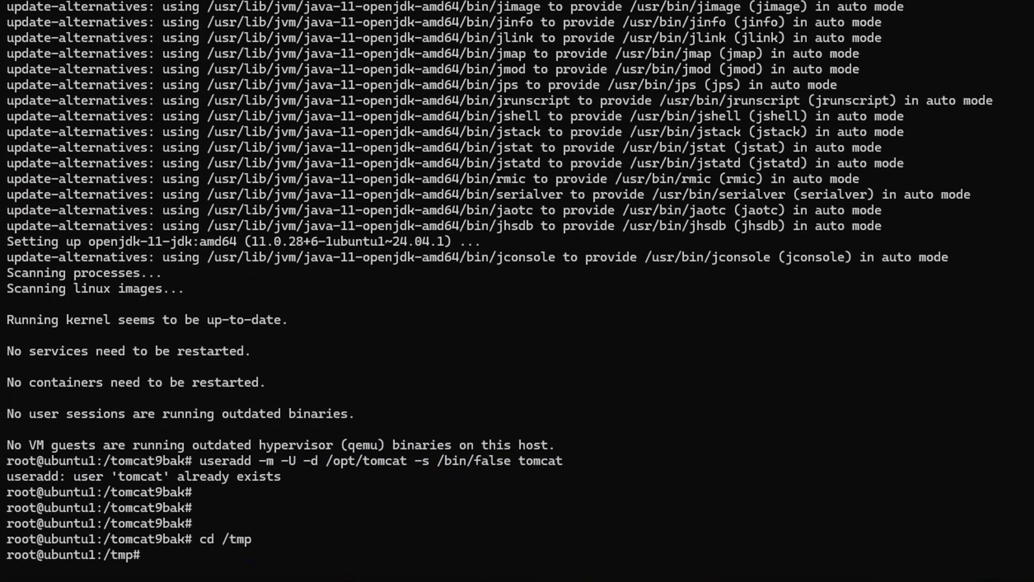
type("curl -O https://downloads.apache.org/tomcat/tomcat-9/v9.0.109/bin/apache-tomcat-9.0.109.tar.gz")
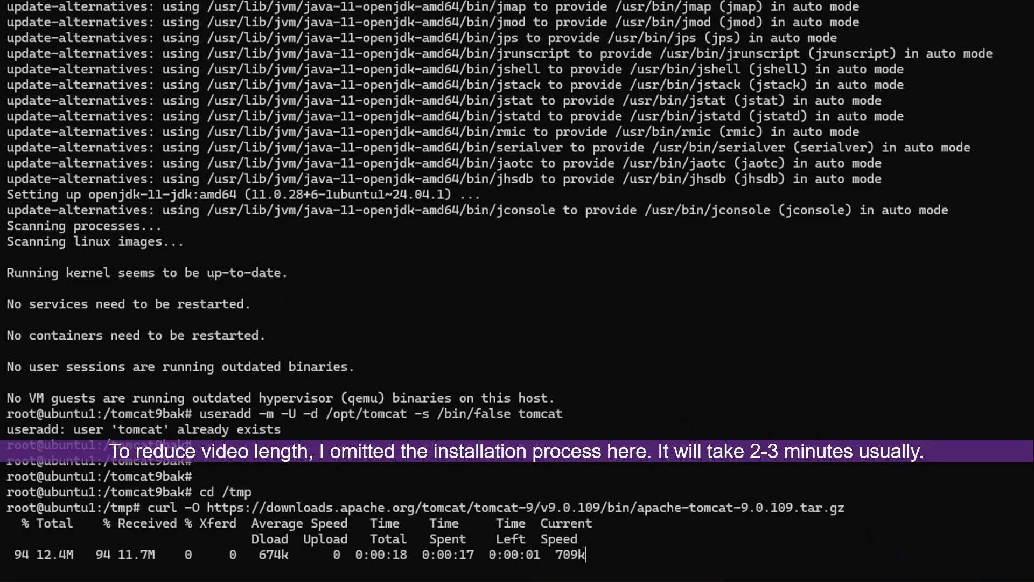
type("mkdir /opt/tomcat")
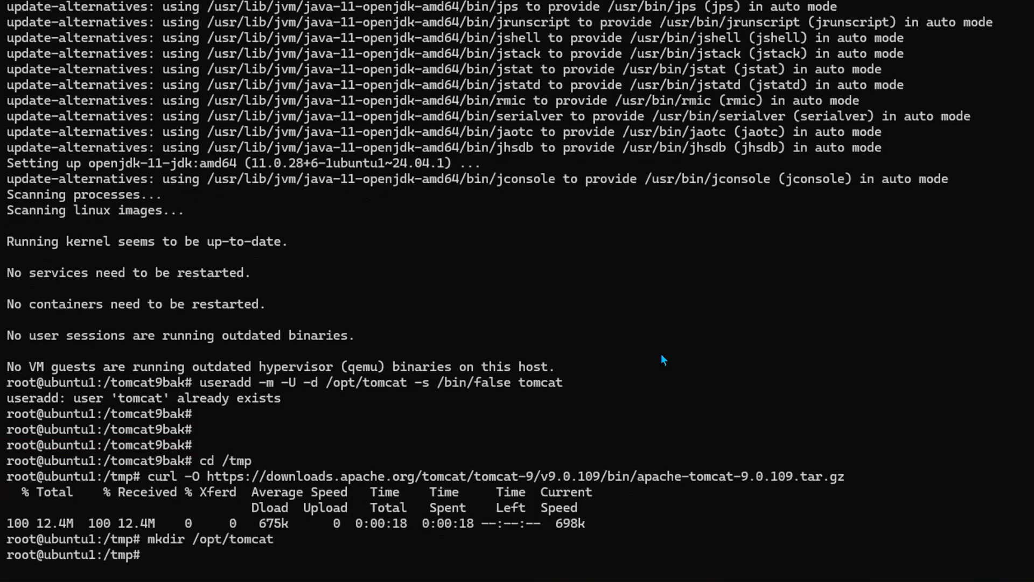
Extract the archive into /opt/tomcat stripping the top folder and chown it to tomcat:tomcat.
type("sudo tar xzvf apache-tomcat-9.0.109.tar.gz -C /opt/tomcat --strip-components=1")
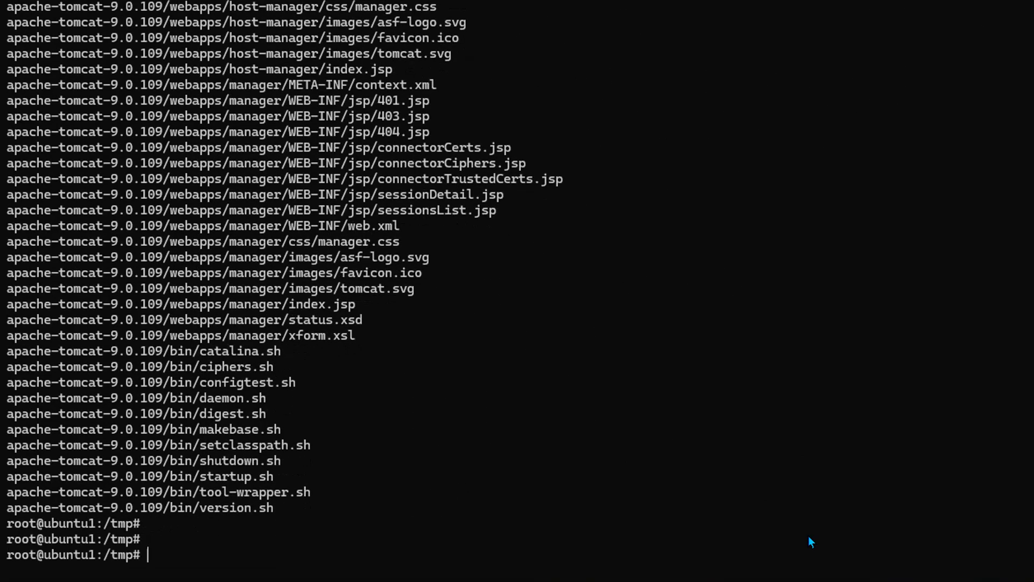
type("sudo chown -R tomcat:tomcat /opt/tomcat")
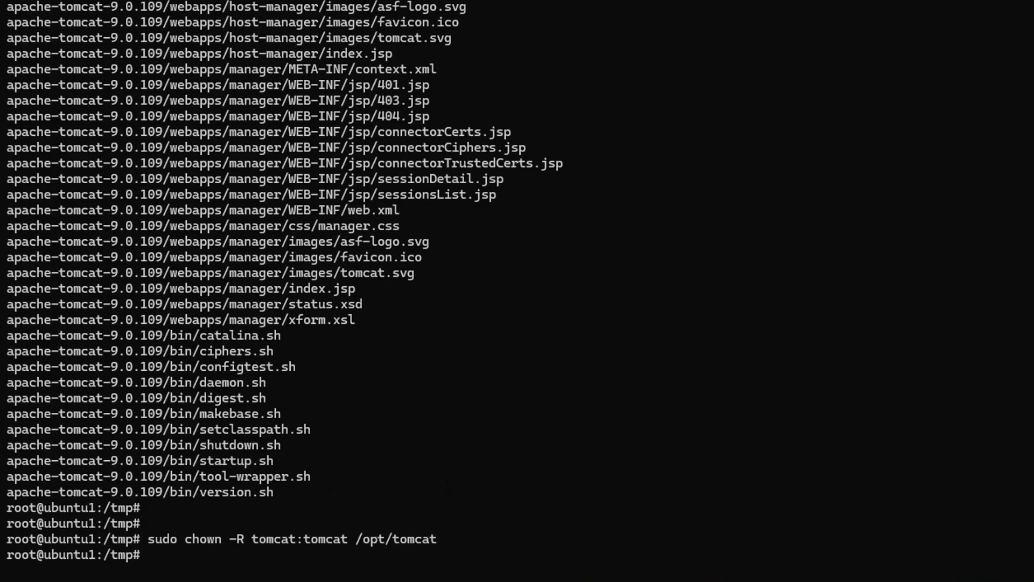
Apply chmod -R 755 to /opt/tomcat and highlight the tomcat owner in the ls -l listing.
type("chmod -R 755 /opt/tomcat")
type("ls -l")
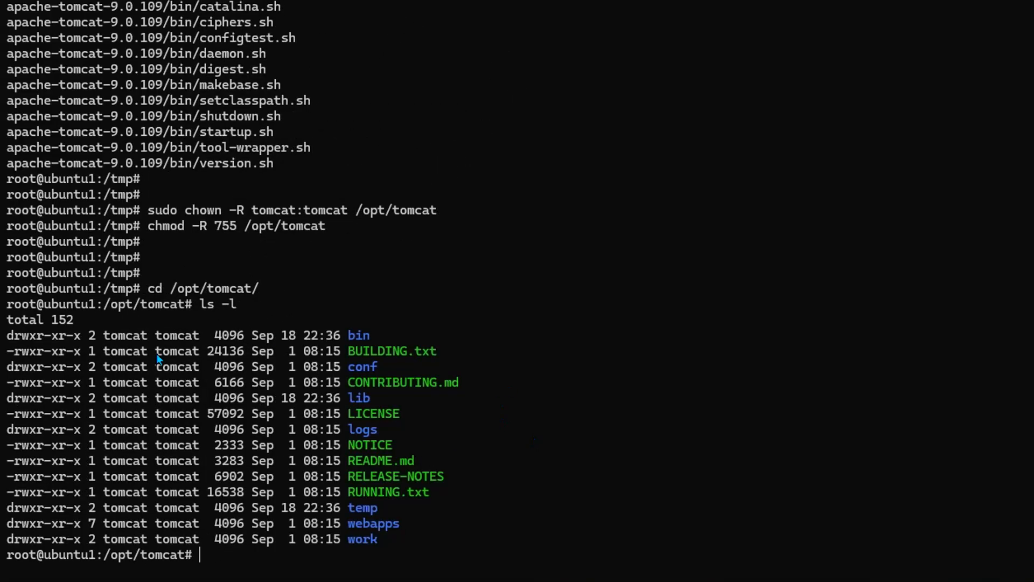
double_click(125, 335)
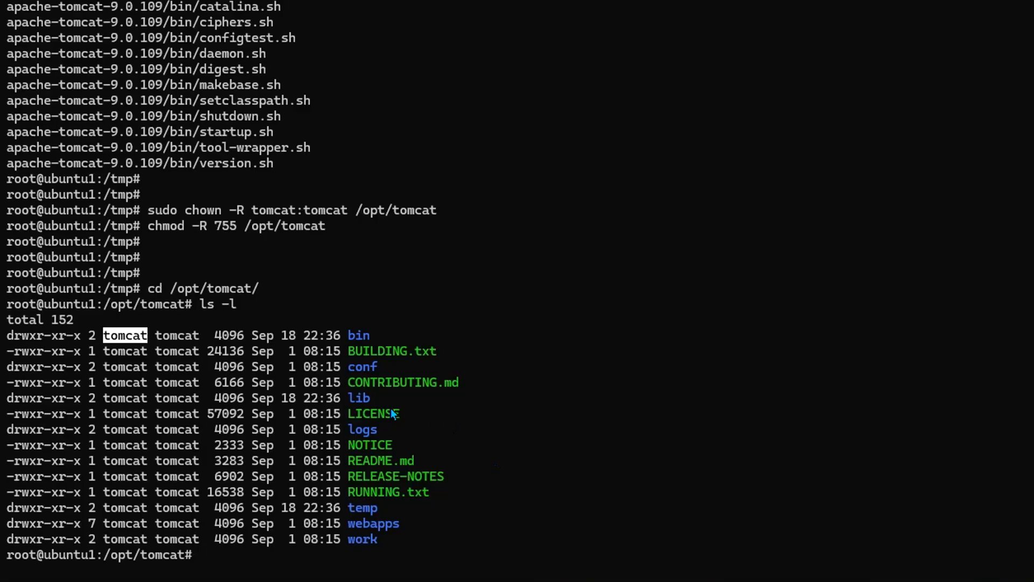
mouse_move(131, 350)
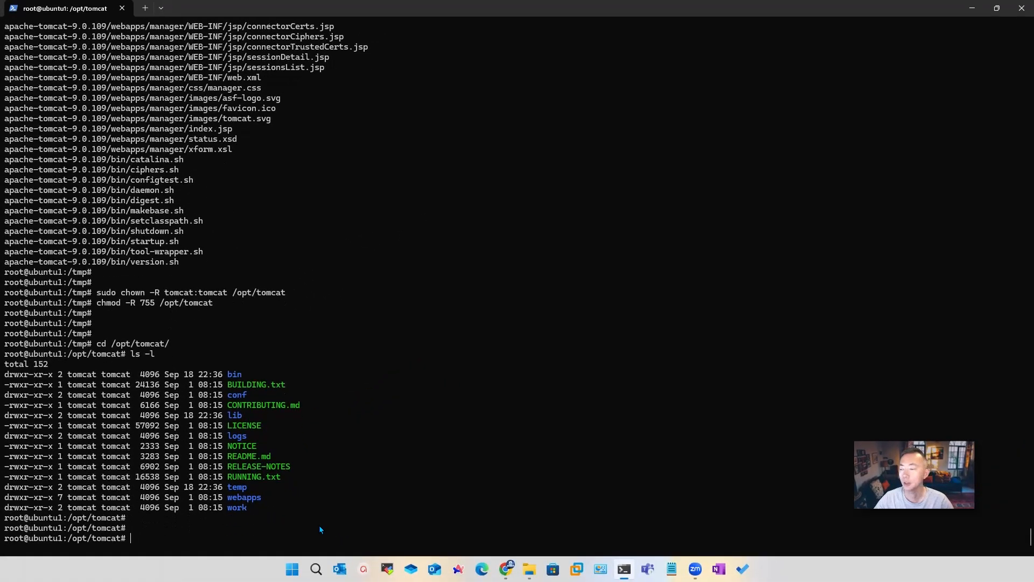
Create /etc/systemd/system/tomcat.service in vi with the Tomcat forking unit definition.
type("vi /etc")
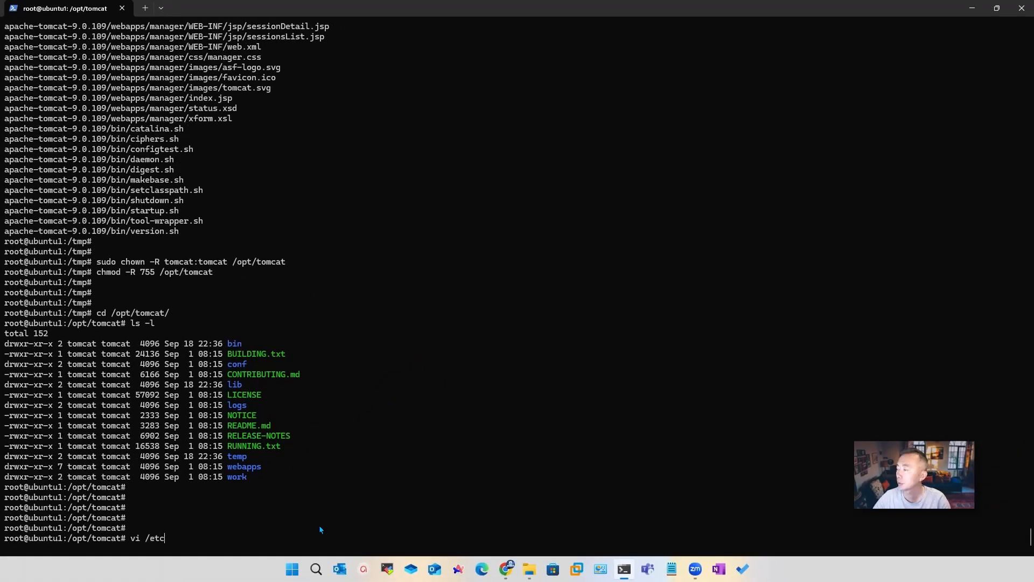
type("/system")
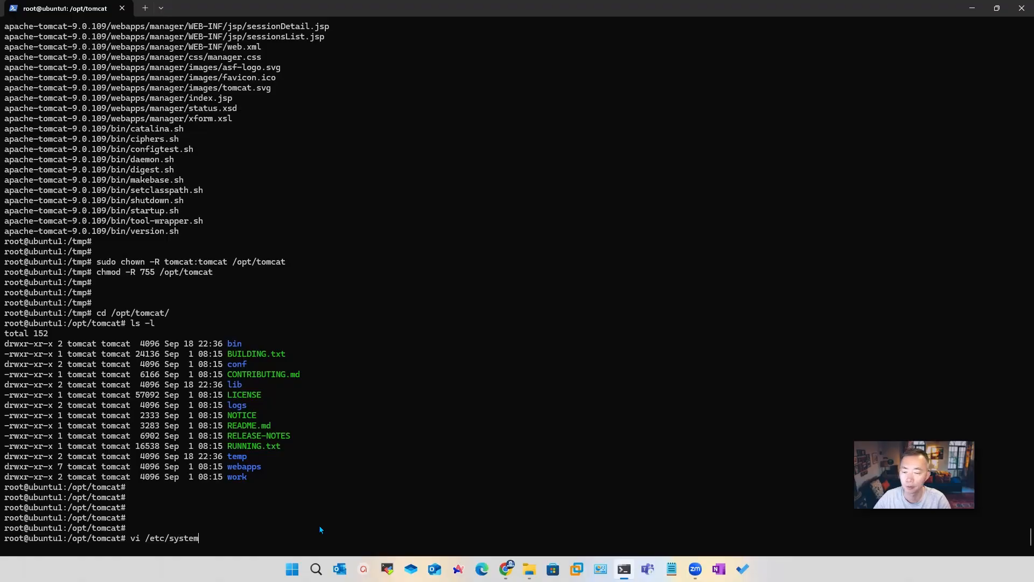
type("d/")
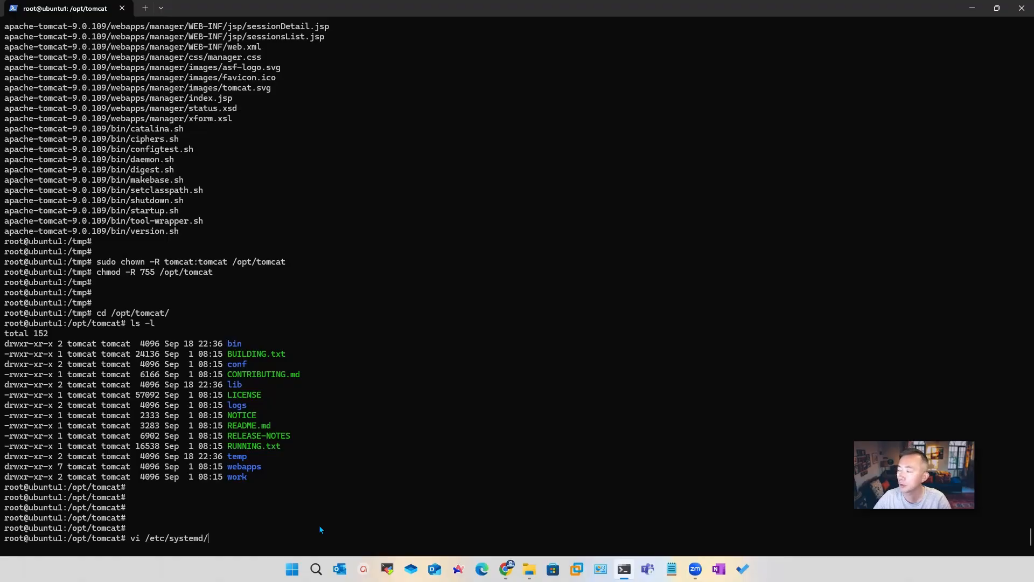
type("system/tomcat.service")
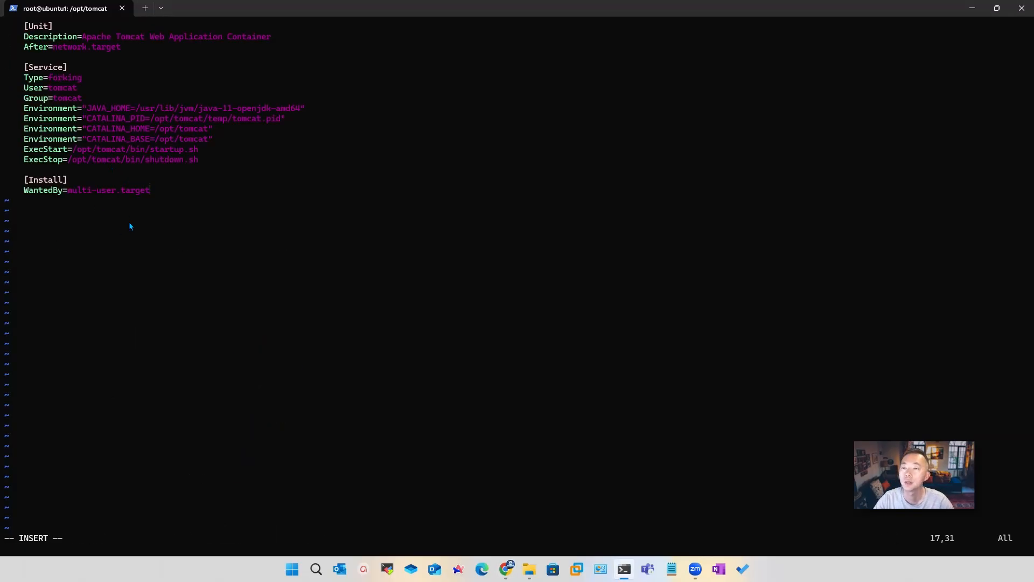
mouse_move(188, 209)
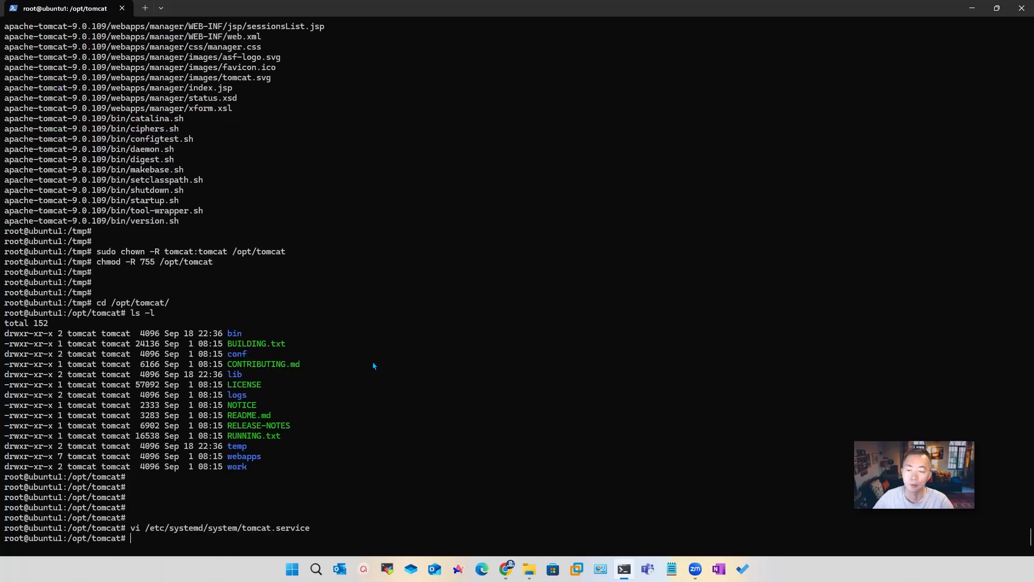
Reload systemd, then start the tomcat service and enable it at boot.
type("systemctl daemon-reload")
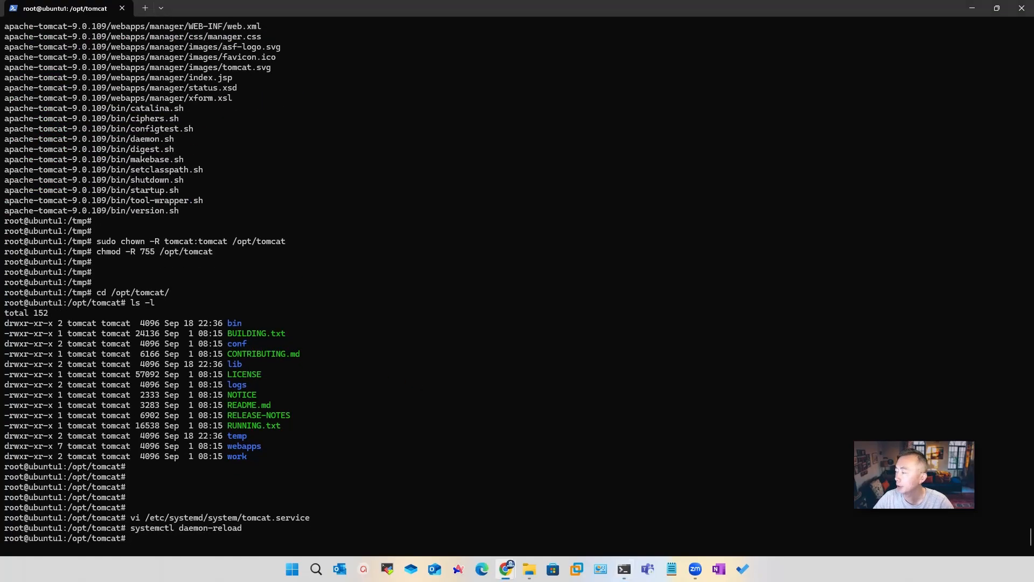
type("systemctl start tomcat")
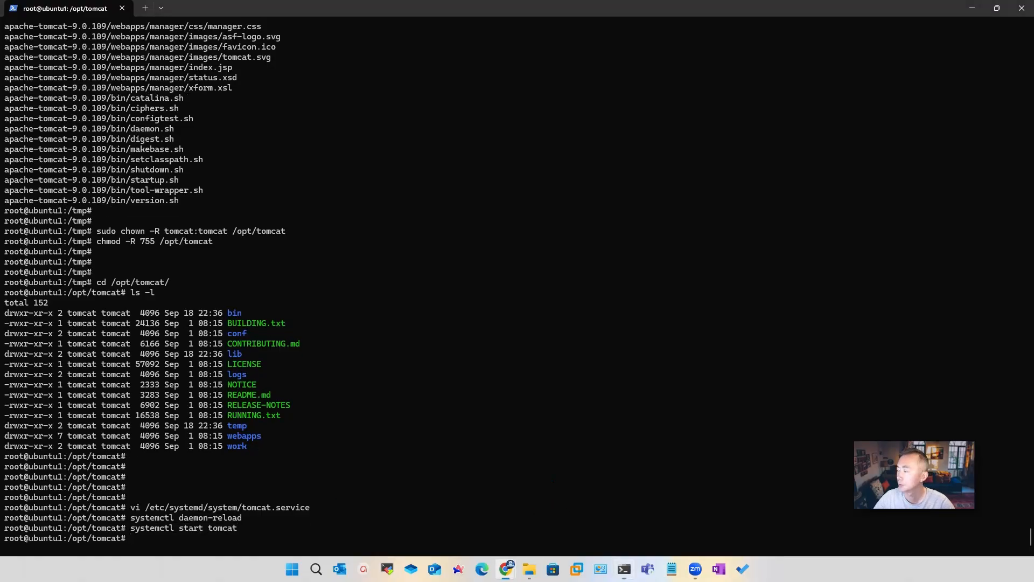
type("systemctl enable tomcat")
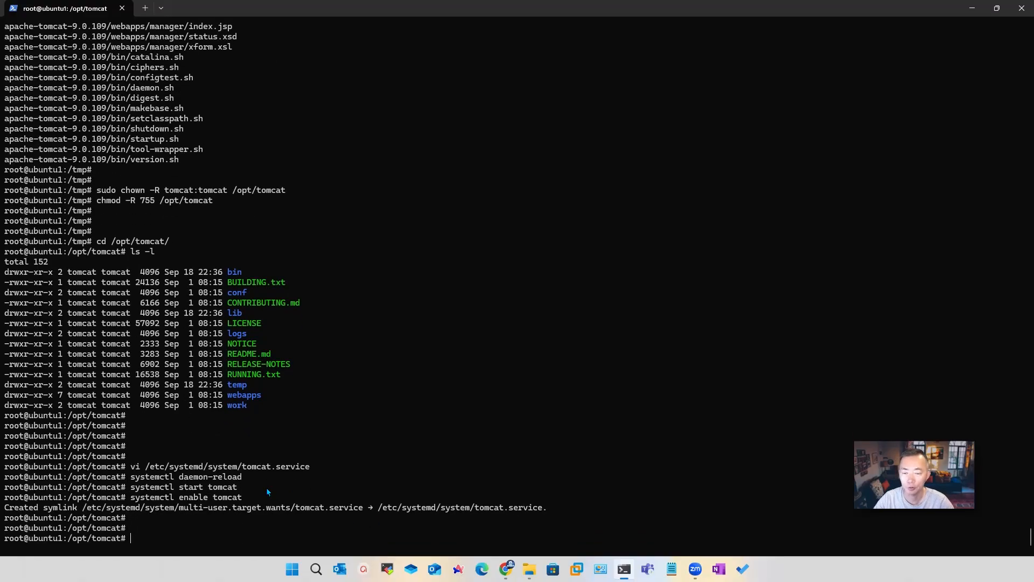
Check systemctl status tomcat.service to confirm it is active (running).
type("sy")
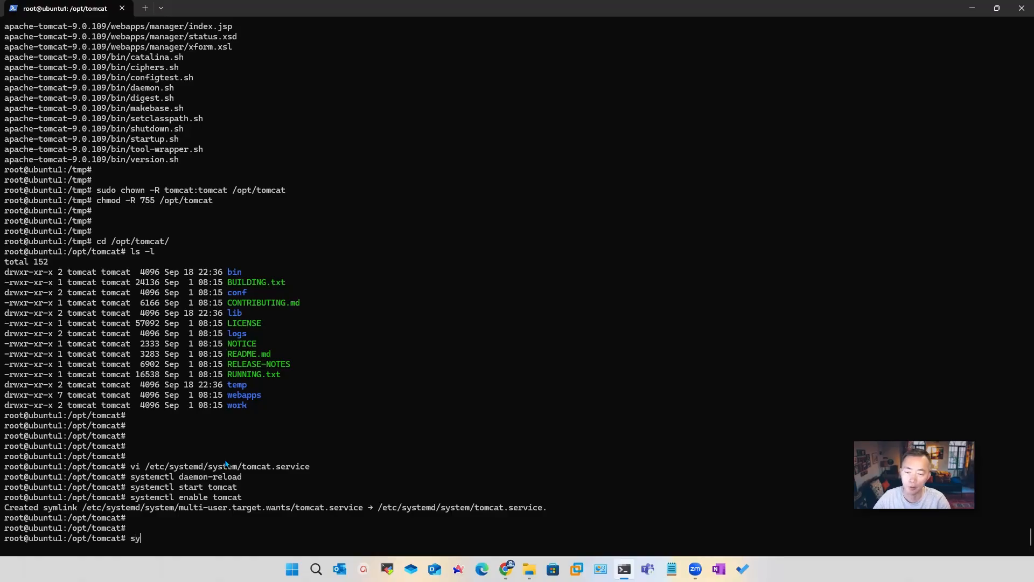
type("ystemctl s")
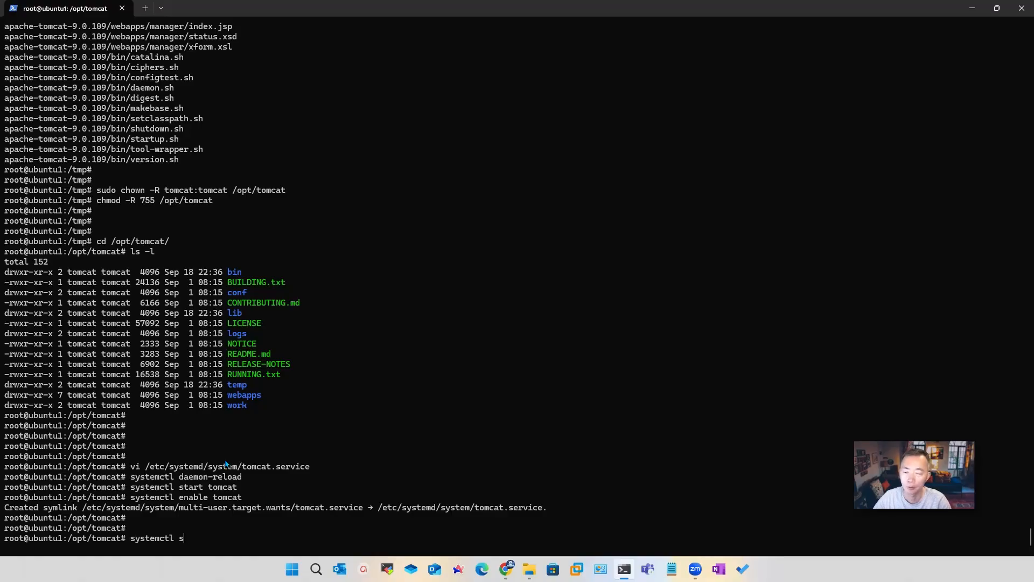
type("tatus tomcat.service")
type("sh /opt/tomcat/bin/")
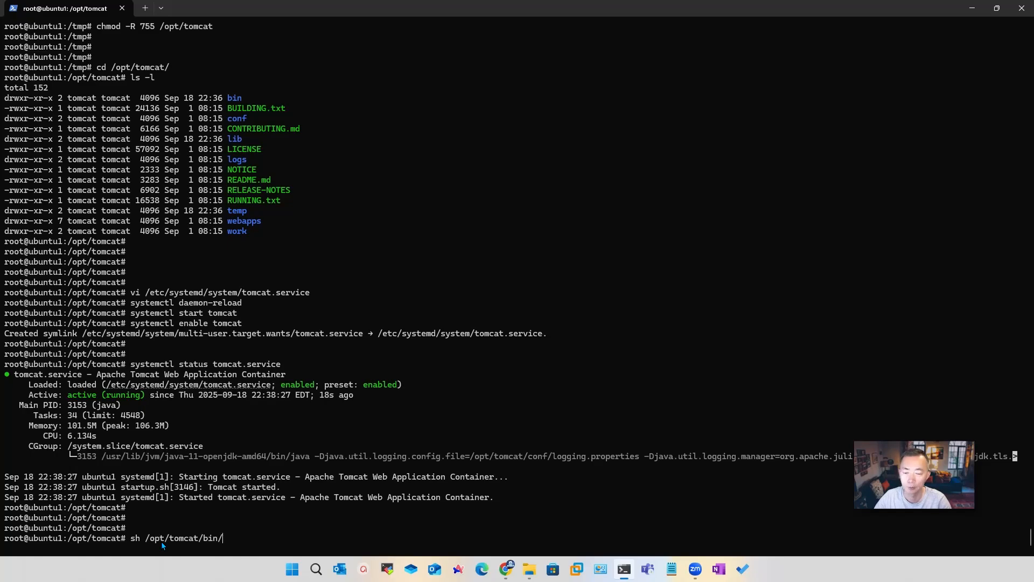
Run /opt/tomcat/bin/version.sh to confirm the server reports Apache Tomcat/9.0.109.
type("version.sh")
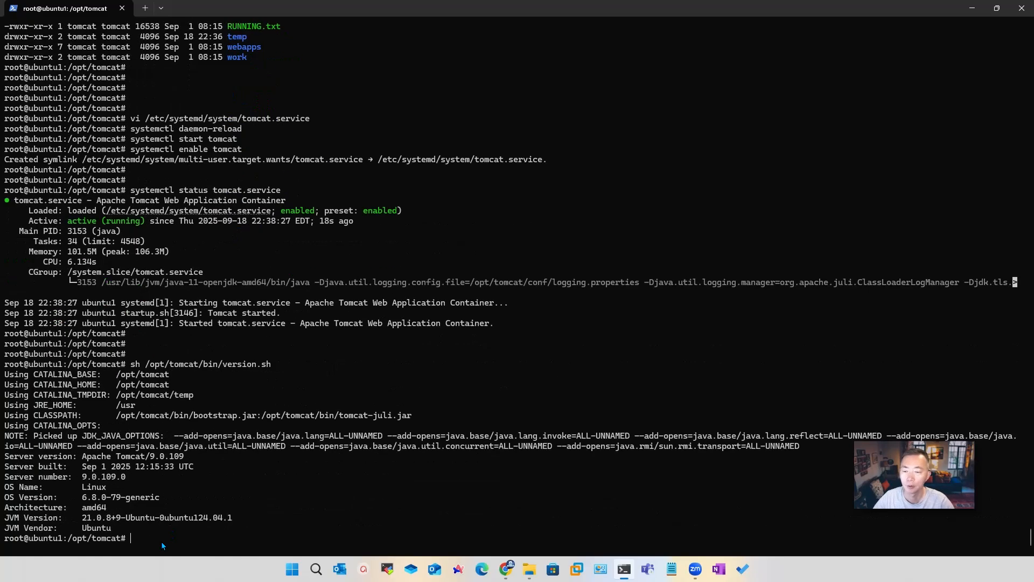
mouse_move(111, 482)
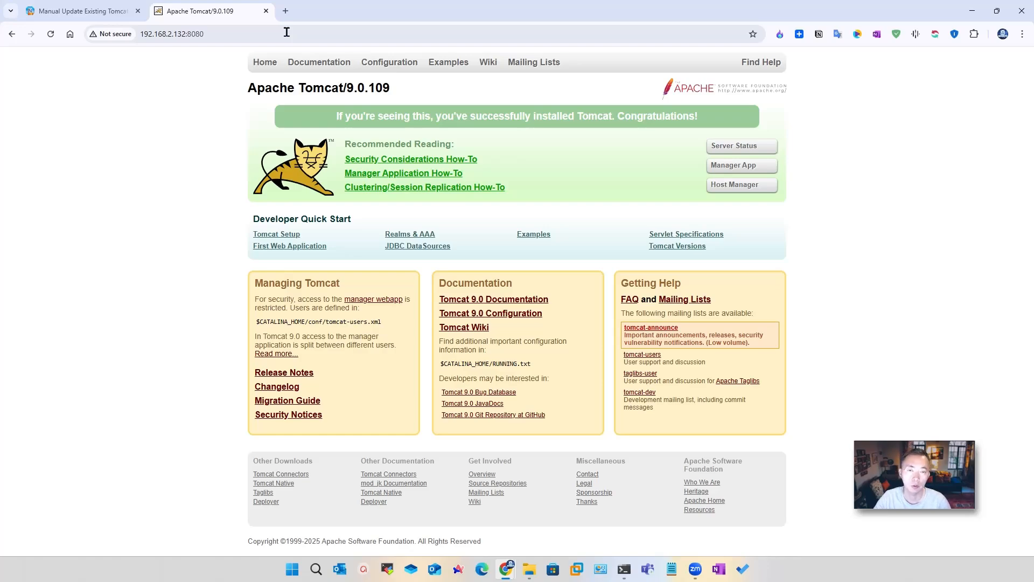
Select the 192.168.2.132:8080 address in Chrome showing the Tomcat 9.0.109 welcome page.
double_click(377, 87)
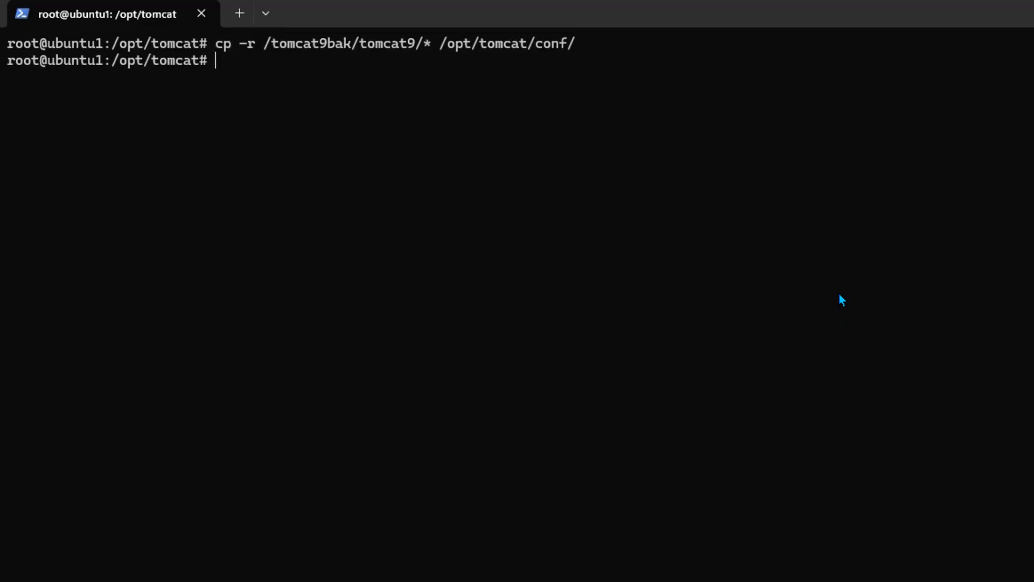
mouse_move(194, 385)
type("cp -r /tomcat9bak/webapps/* /opt/tomcat/webapps/")
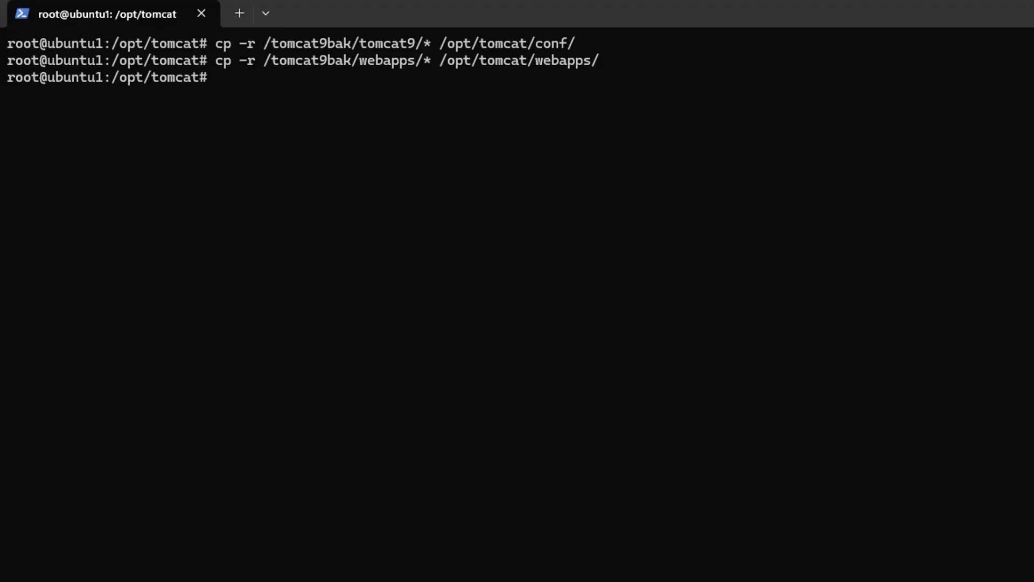
Reapply tomcat:tomcat ownership on /opt/tomcat and verify the restarted service is active (running).
type("chown -R tomcat:tomcat /opt/tomcat")
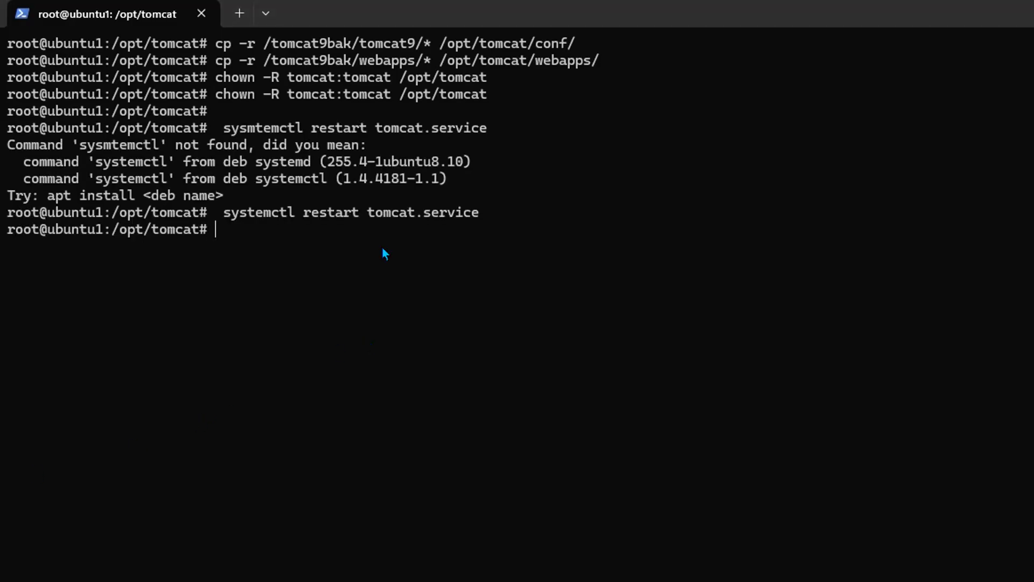
type("syste")
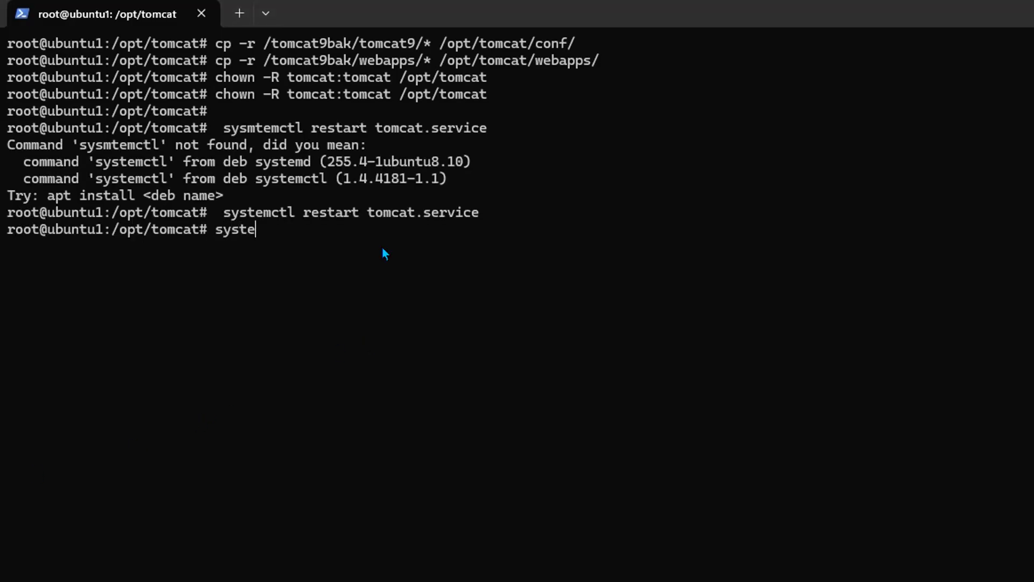
type("mctl status tomcat.service")
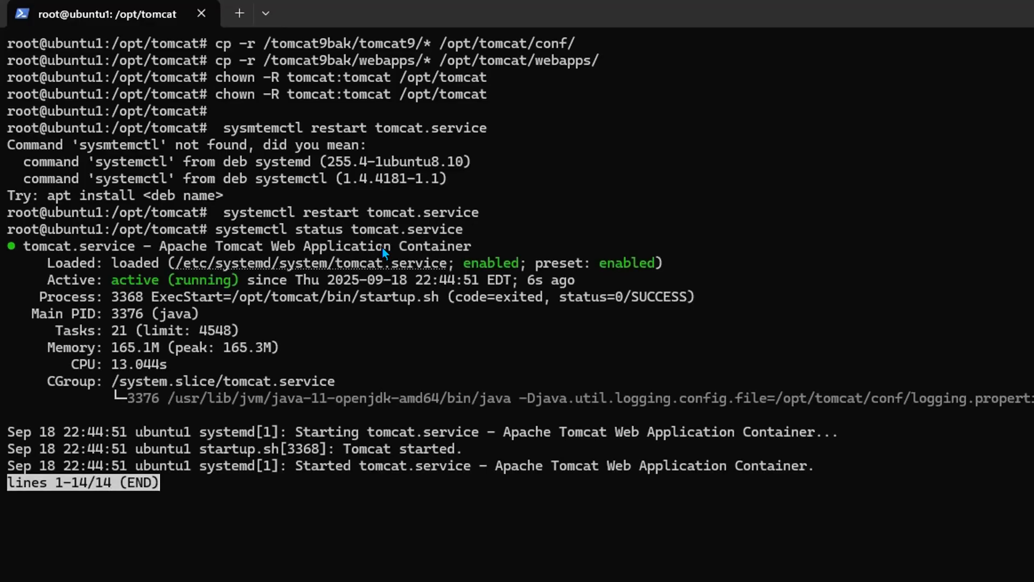
key("q")
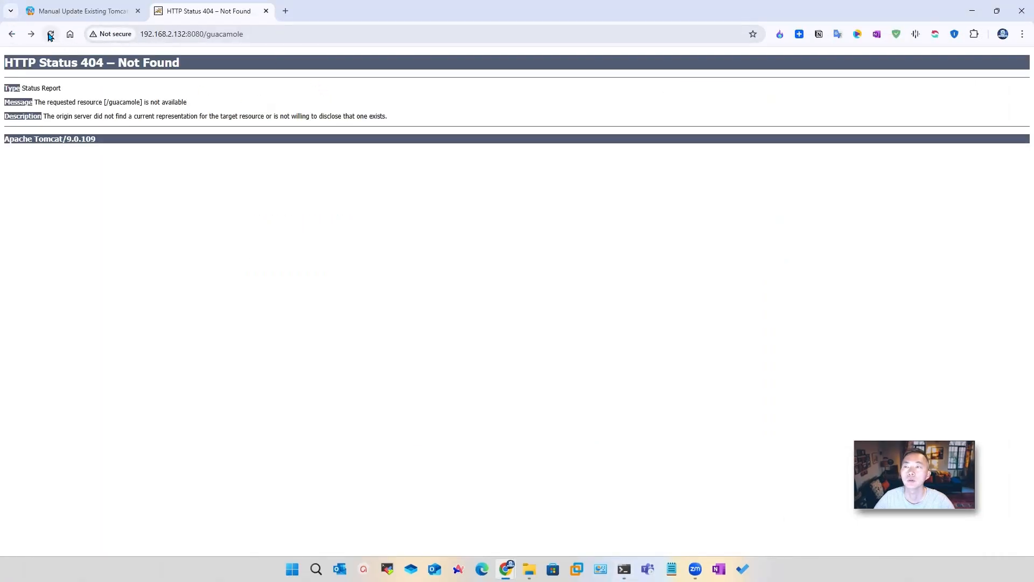
Reload /guacamole, sign in as guacadmin and dismiss Chrome's breached-password warning.
left_click(50, 34)
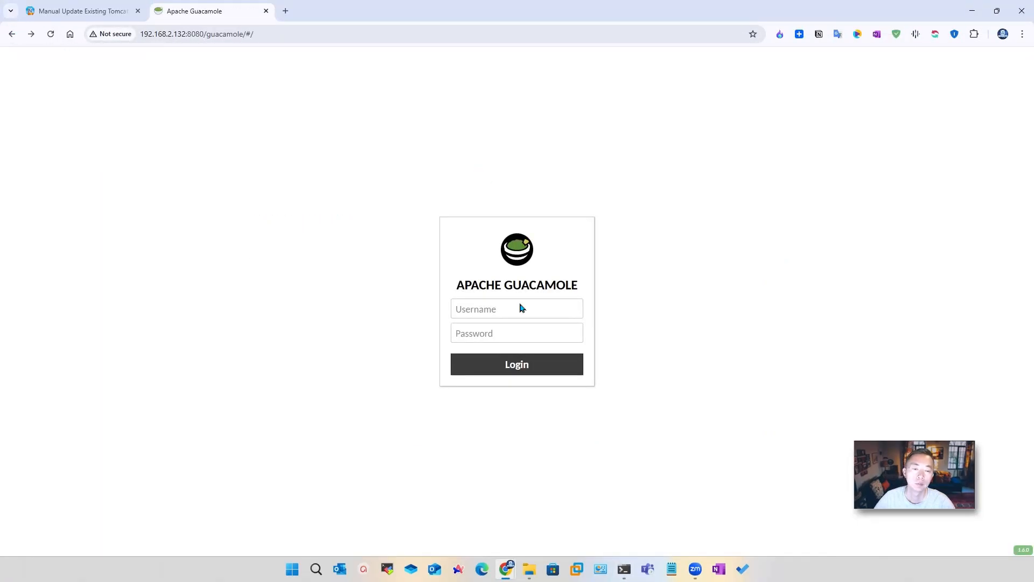
left_click(516, 309)
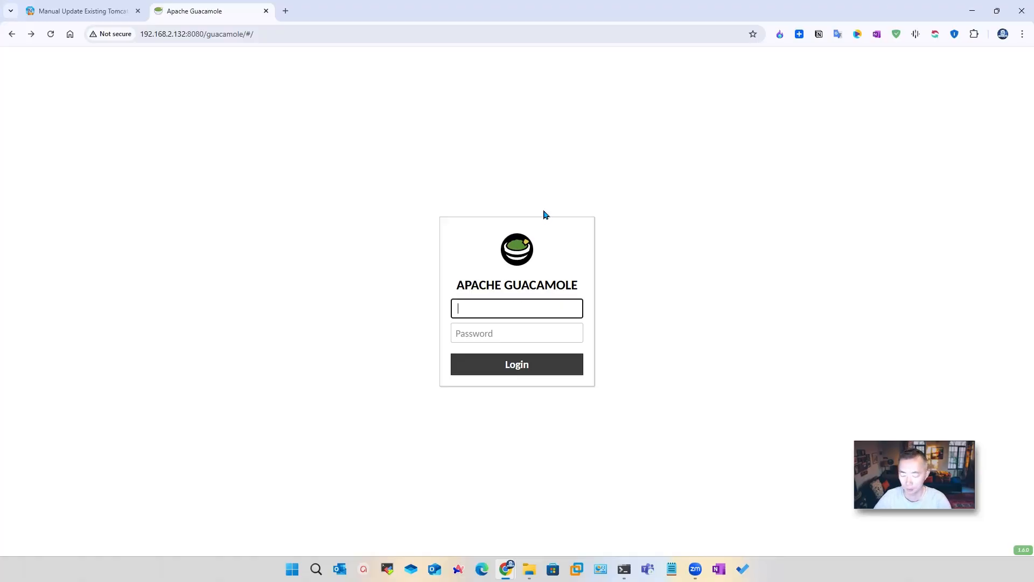
type("guac")
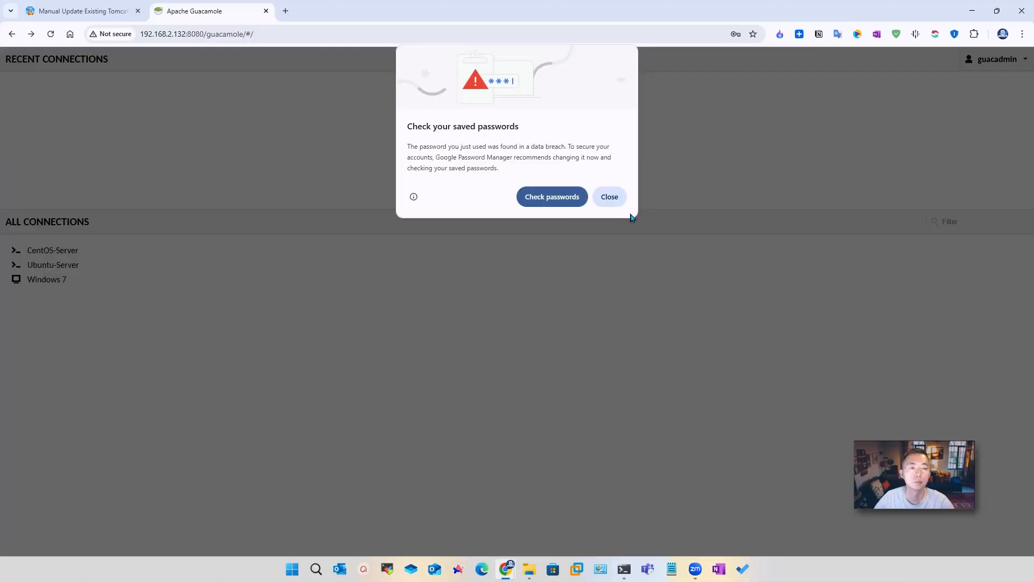
left_click(607, 196)
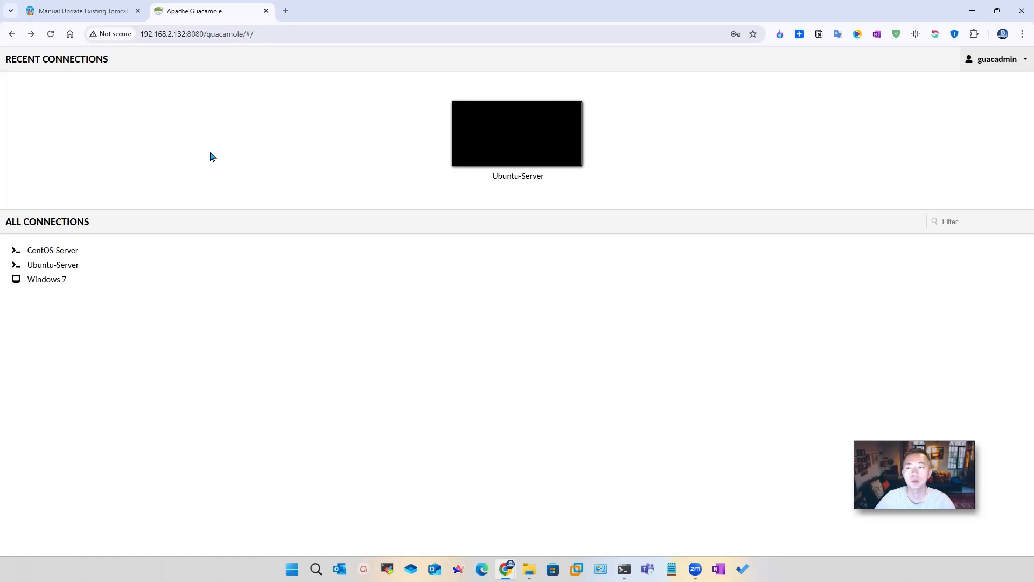
mouse_move(470, 427)
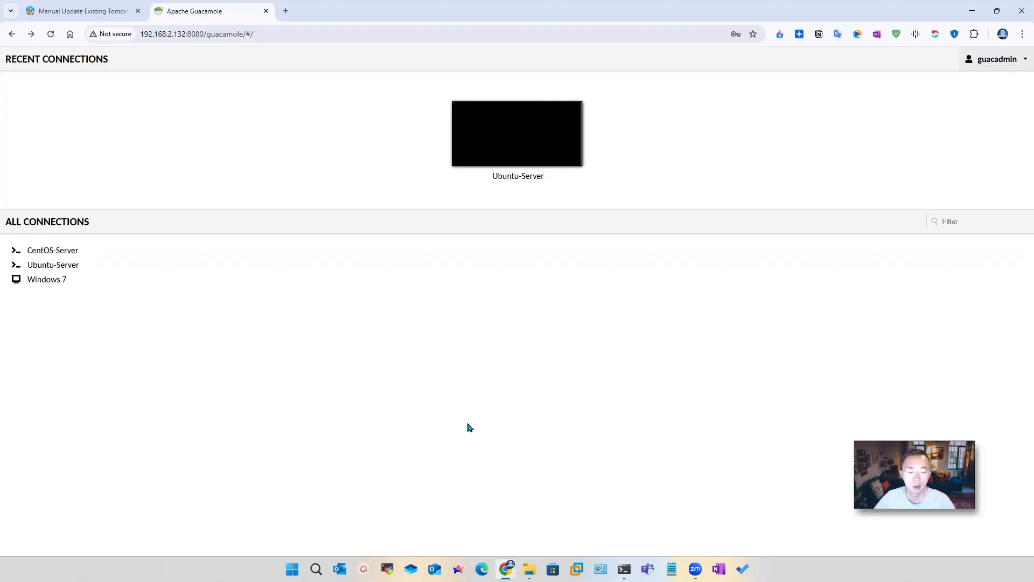